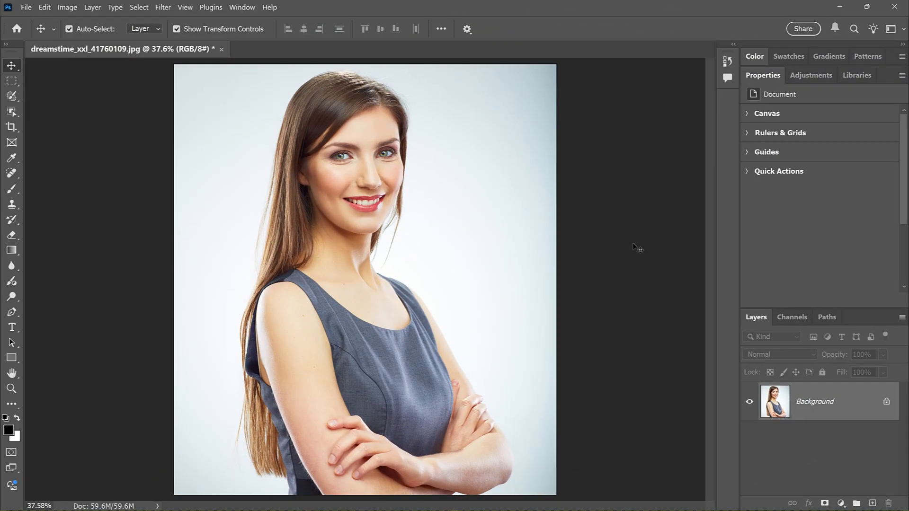
pyautogui.moveTo(512, 250)
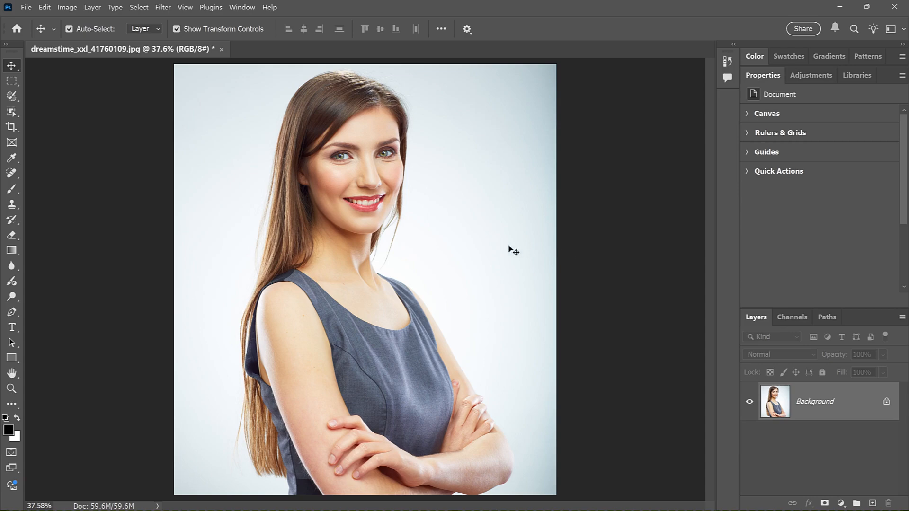
pyautogui.moveTo(459, 225)
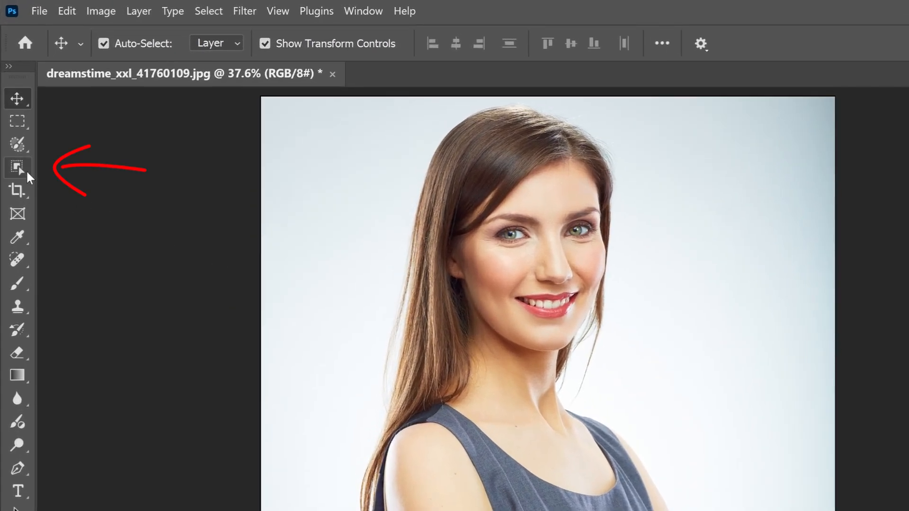
# Switch the Object Selection tool's subject detection to Cloud (Detailed results)
pyautogui.click(17, 167)
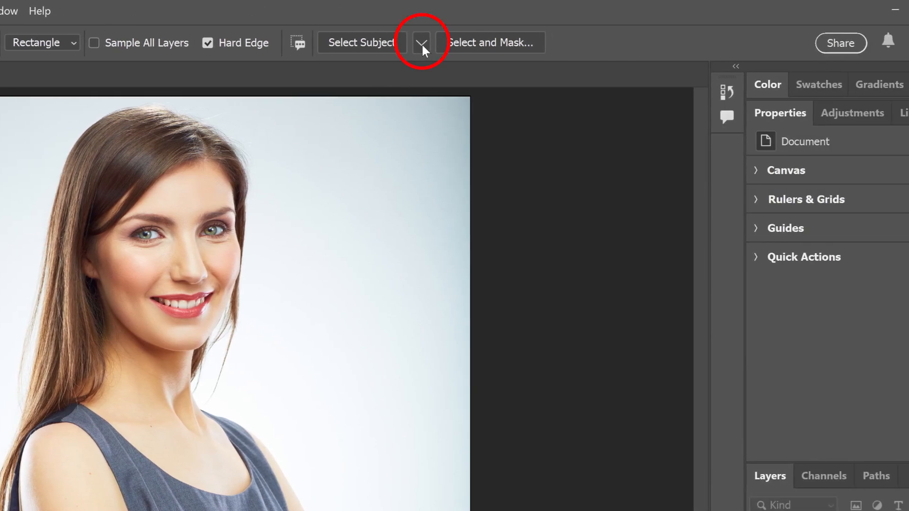
pyautogui.click(420, 42)
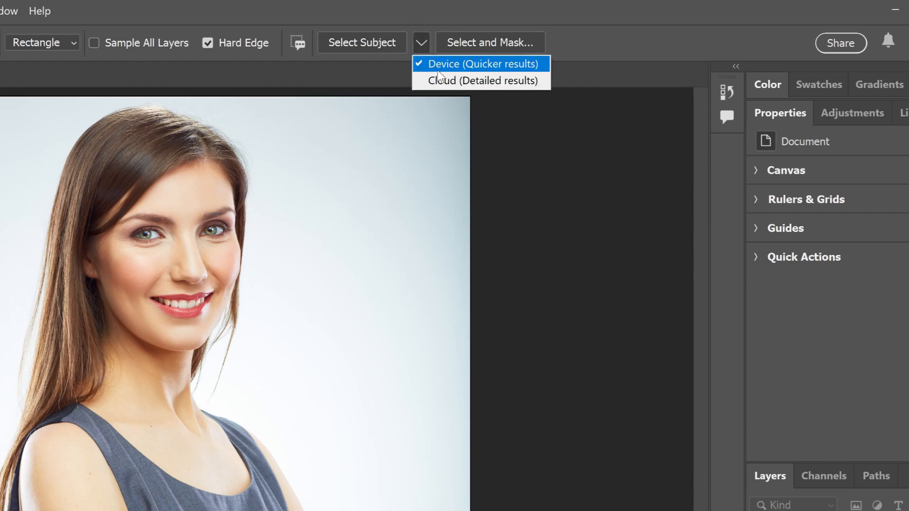
pyautogui.moveTo(480, 79)
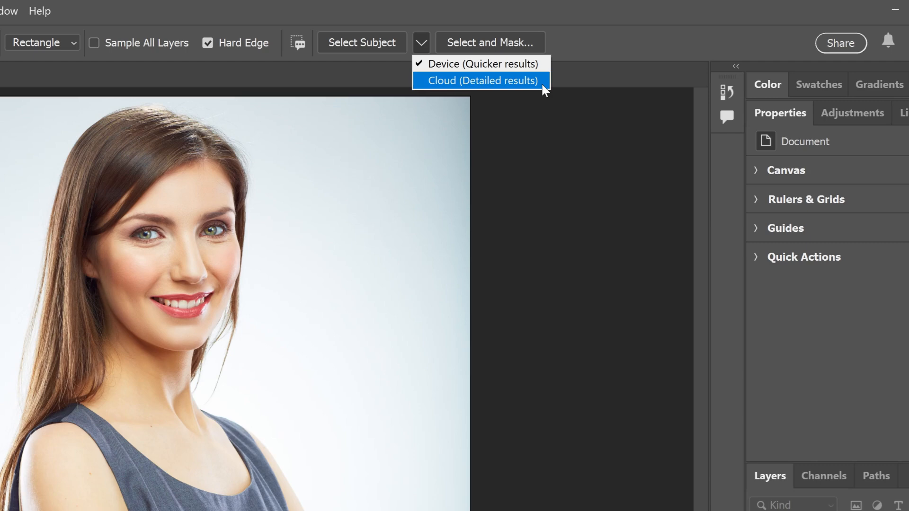
pyautogui.click(481, 80)
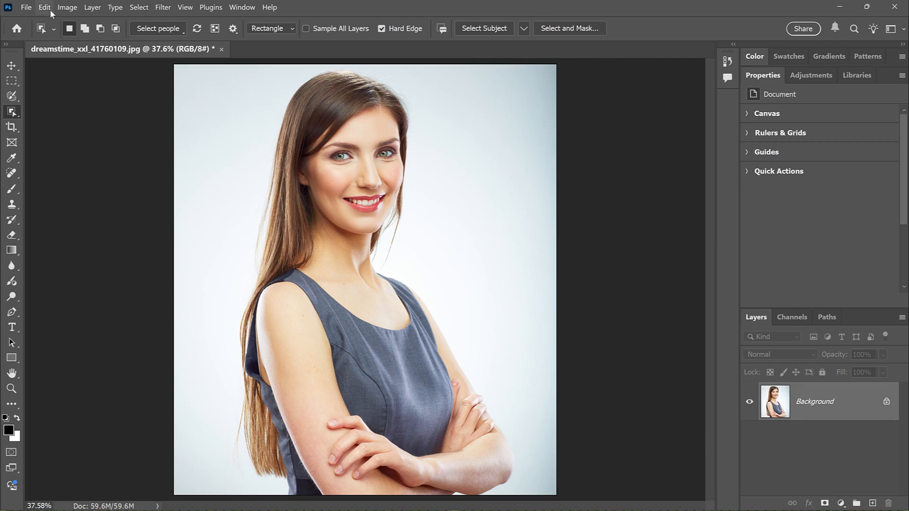
pyautogui.click(44, 7)
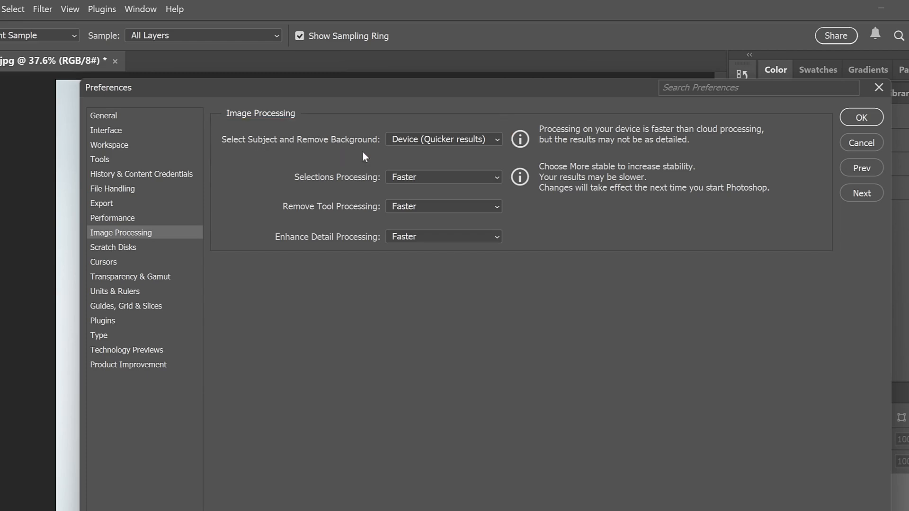
pyautogui.click(442, 139)
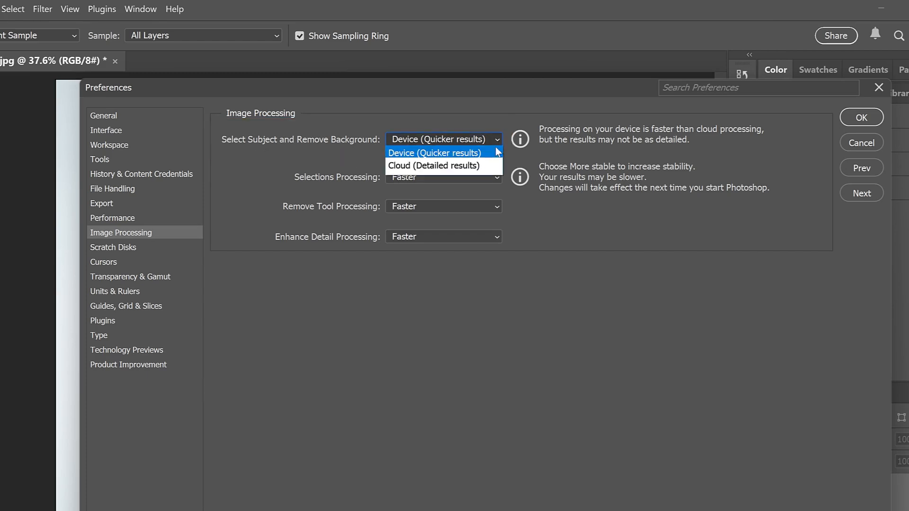
pyautogui.click(433, 166)
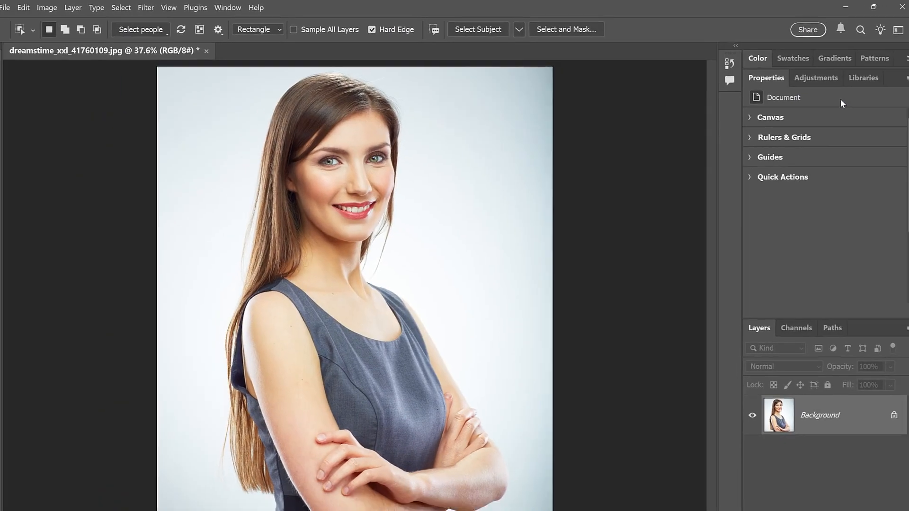
pyautogui.click(523, 29)
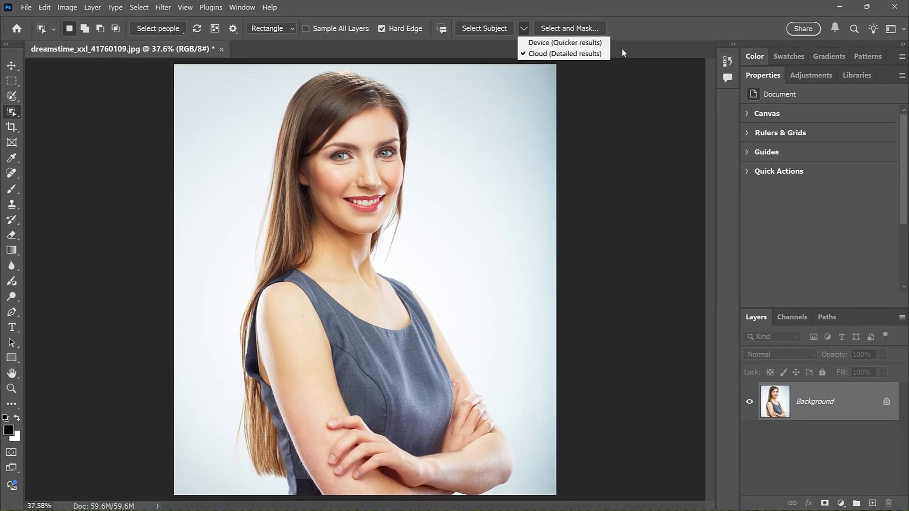
# Run Select people, preview the detected woman and expand her body-part options
pyautogui.click(623, 52)
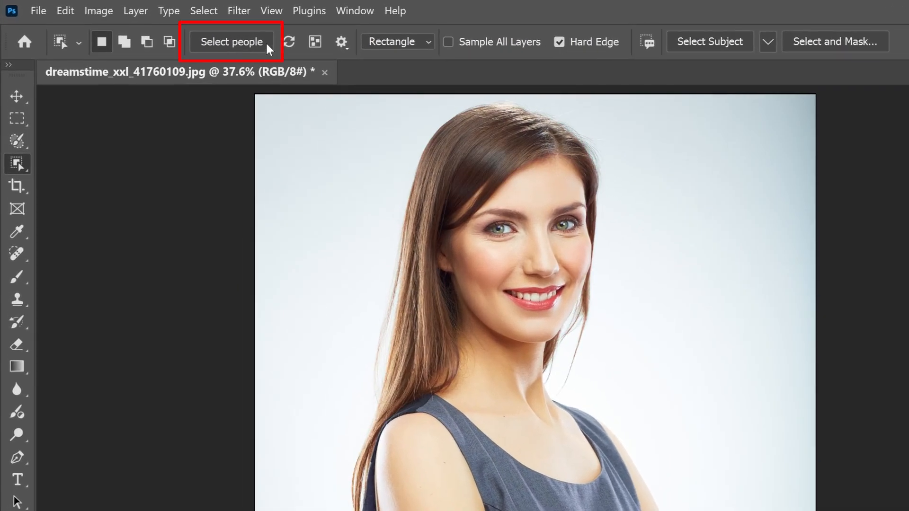
pyautogui.click(230, 41)
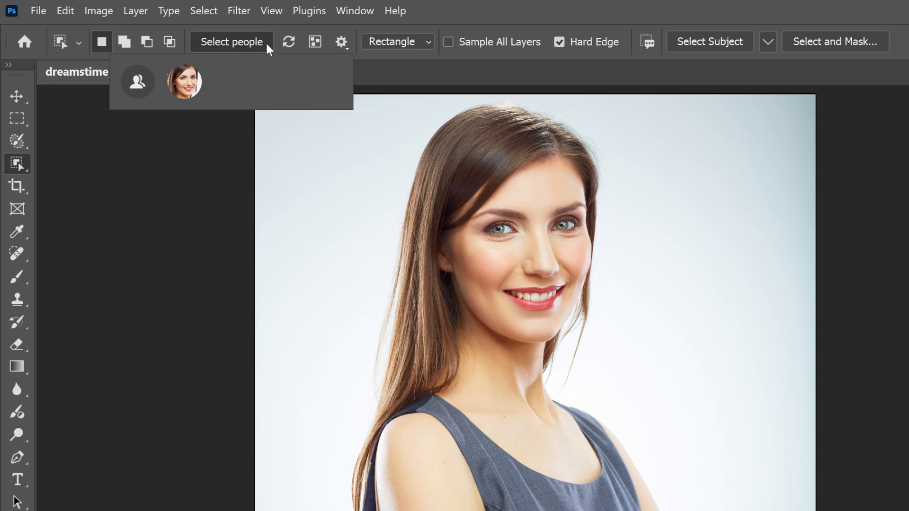
pyautogui.moveTo(219, 82)
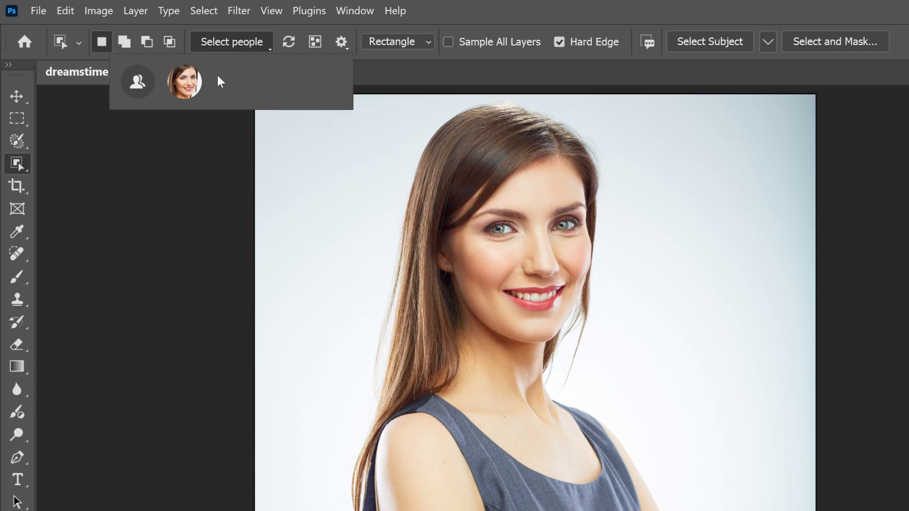
pyautogui.moveTo(210, 92)
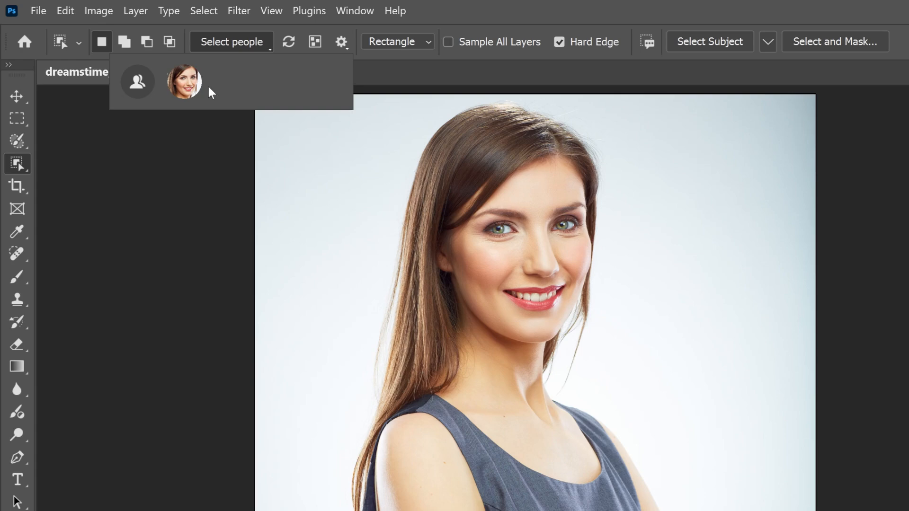
pyautogui.click(184, 81)
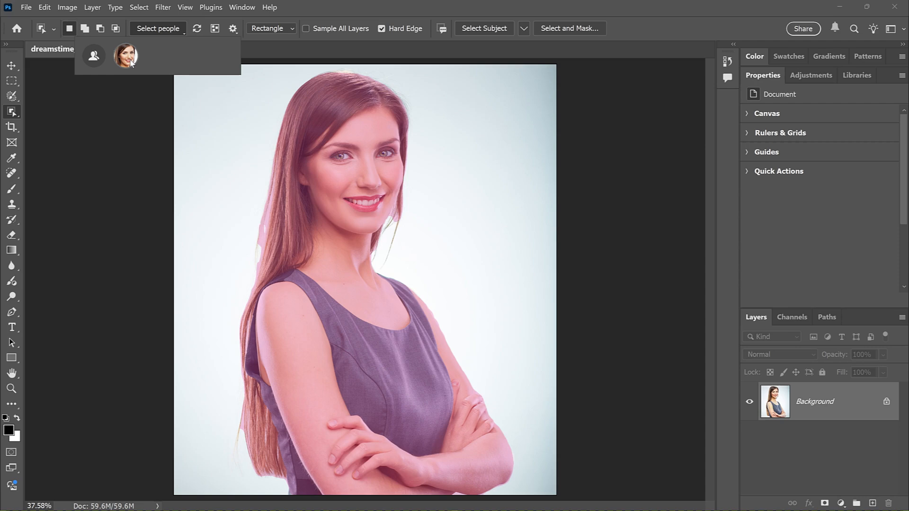
pyautogui.click(125, 56)
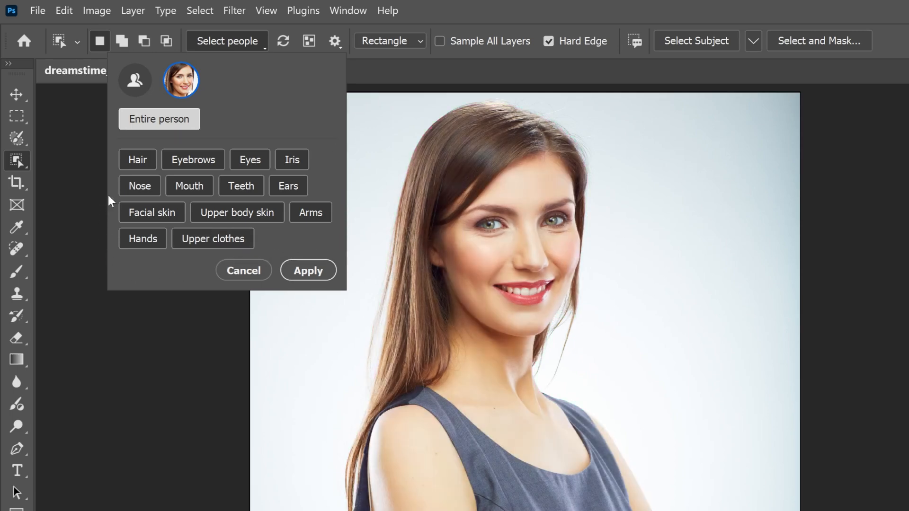
pyautogui.moveTo(113, 196)
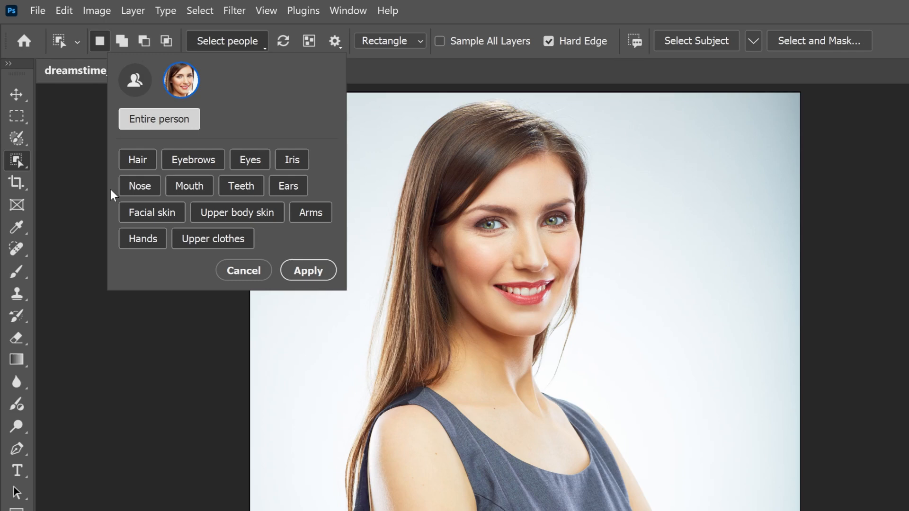
# Select only her facial skin, nose and ears, apply it, then deselect
pyautogui.click(137, 159)
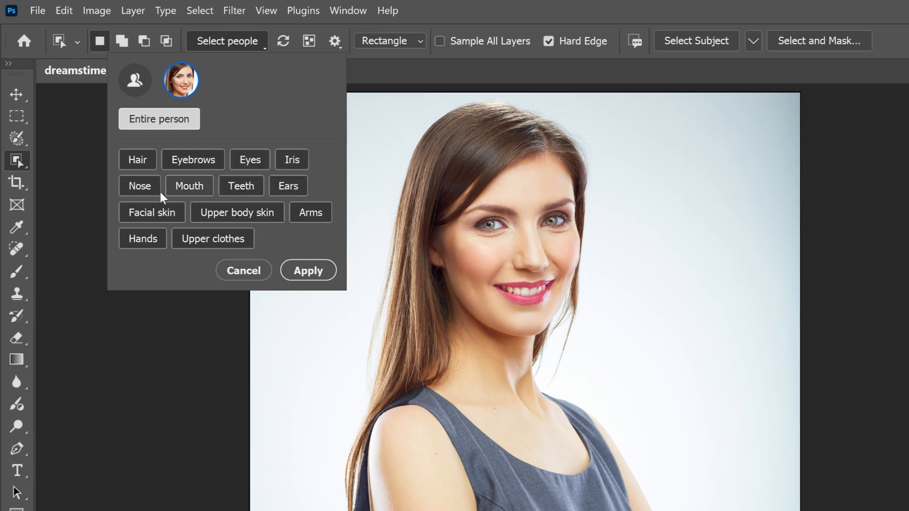
pyautogui.click(151, 212)
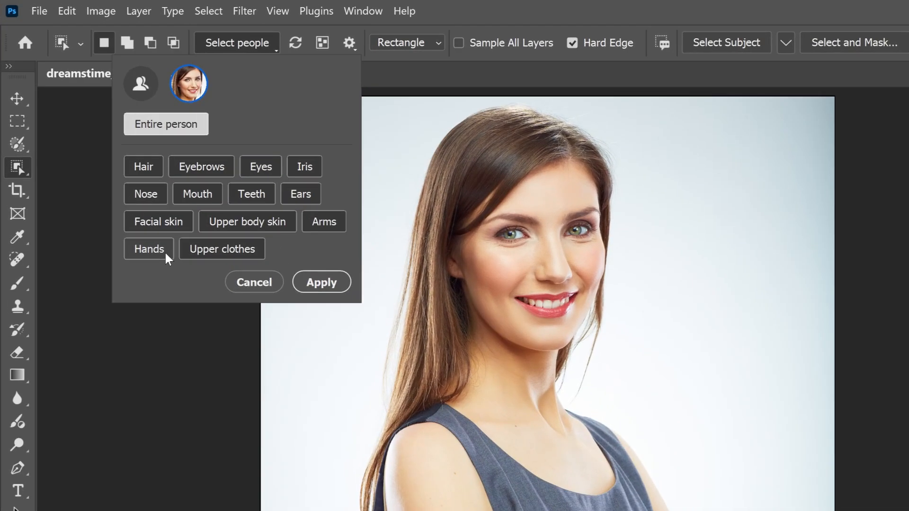
pyautogui.click(158, 222)
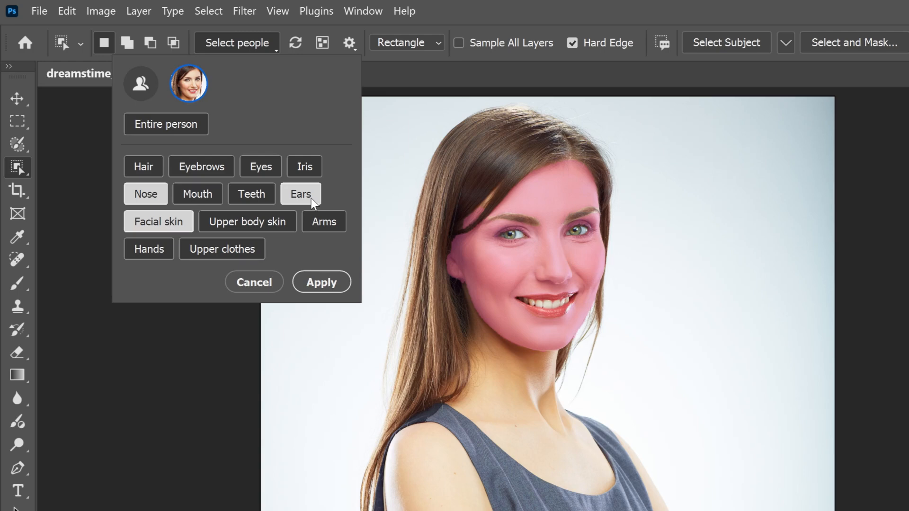
pyautogui.moveTo(345, 289)
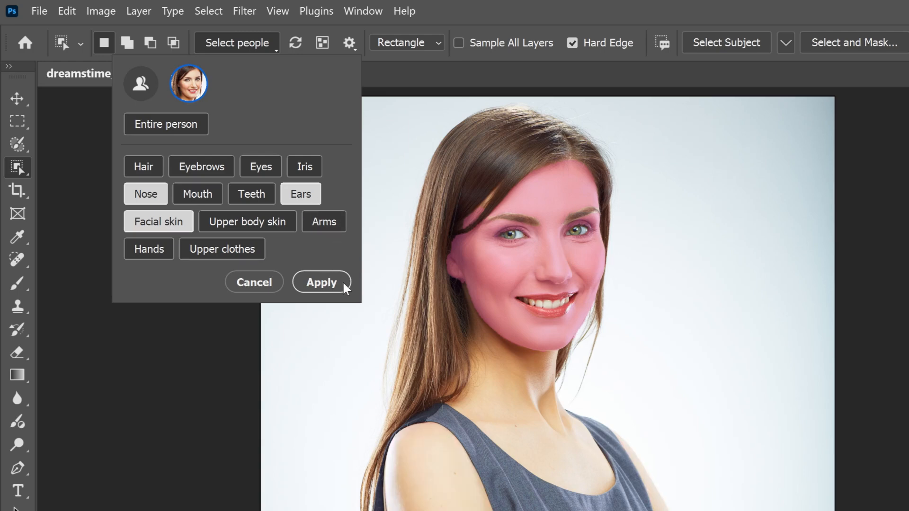
pyautogui.click(321, 282)
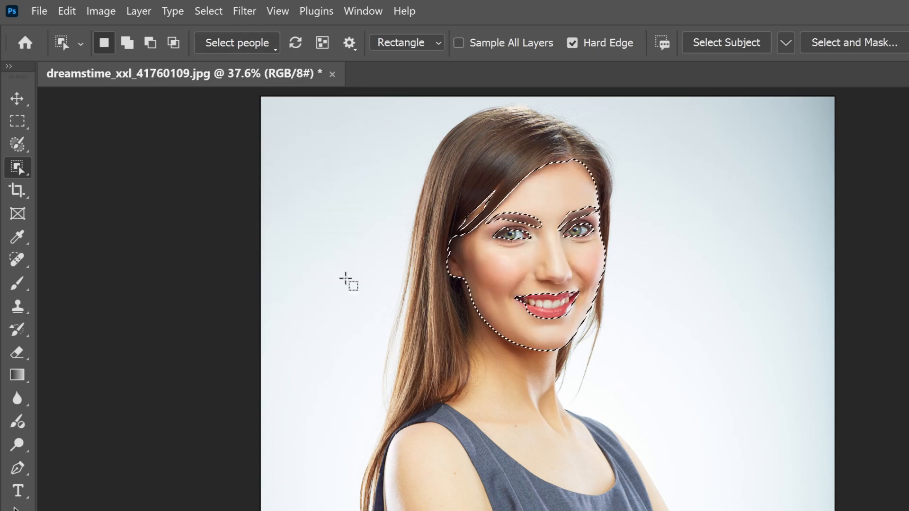
pyautogui.click(209, 11)
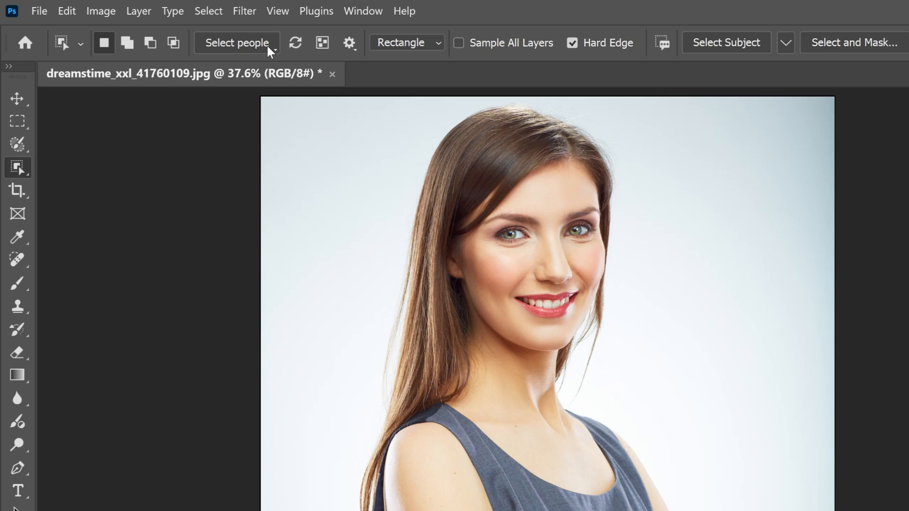
pyautogui.moveTo(342, 62)
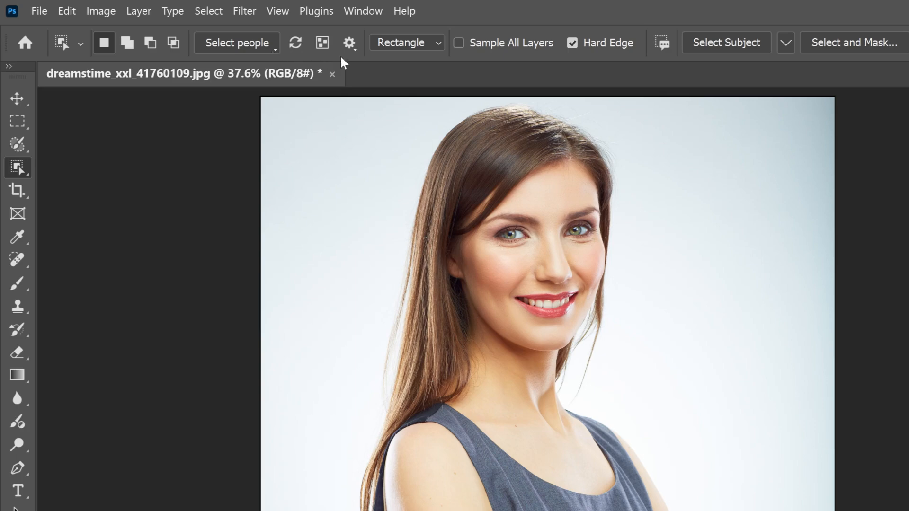
# Set the object finder's overlay opacity to 50% in the tool settings
pyautogui.click(348, 42)
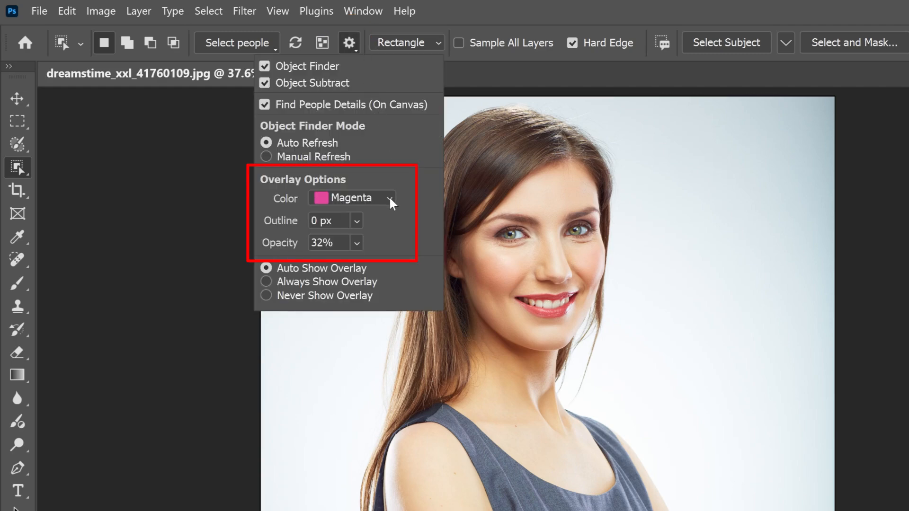
pyautogui.click(351, 198)
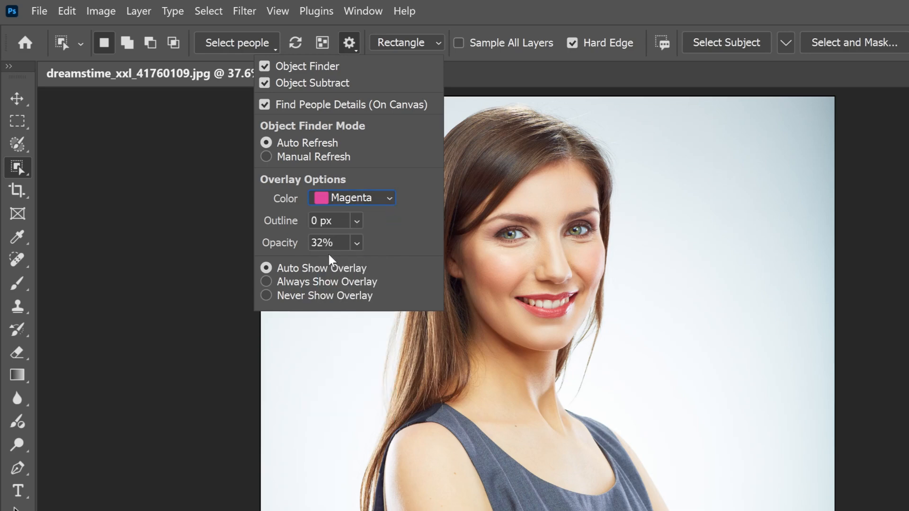
pyautogui.moveTo(329, 262)
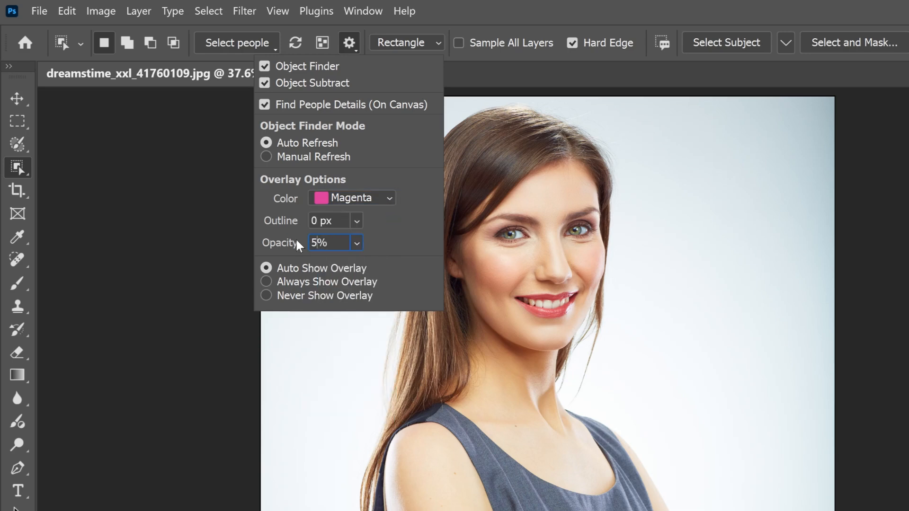
pyautogui.write('50%')
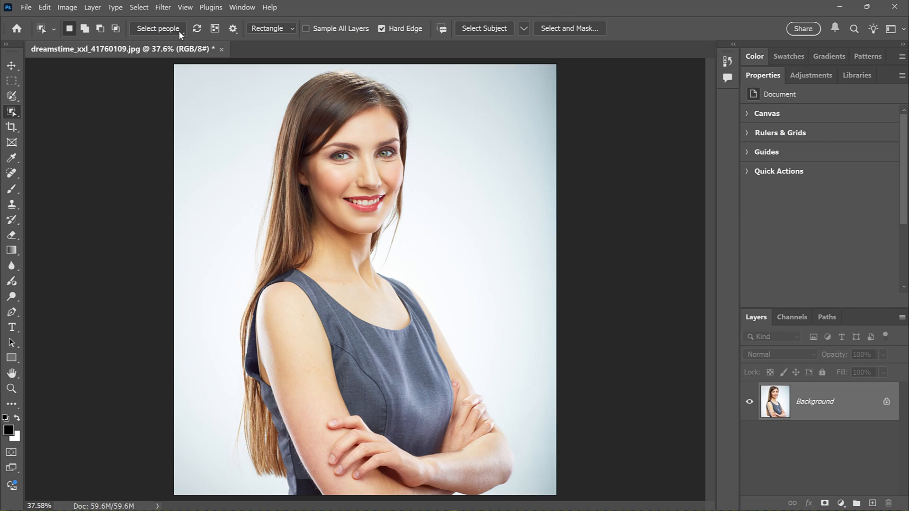
pyautogui.moveTo(284, 105)
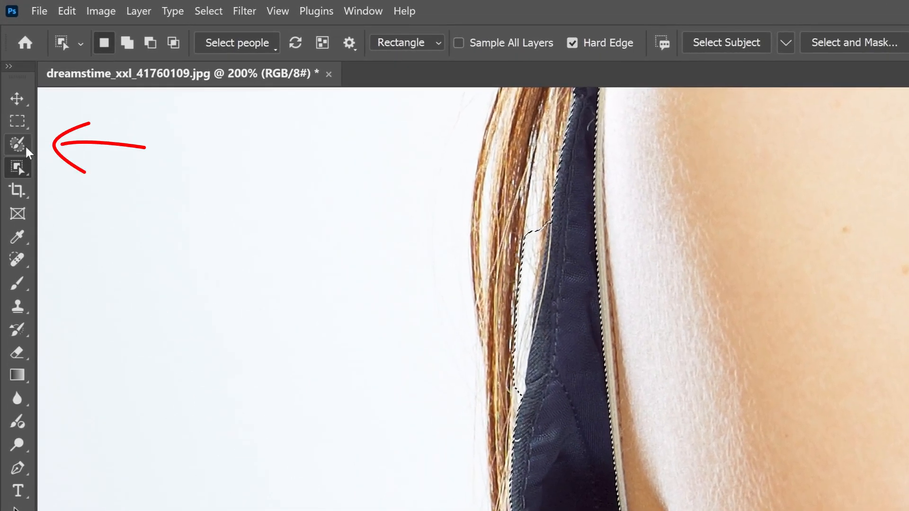
# Quick-select away the hair strands and brush the missed fabric edge back into the top's selection
pyautogui.click(17, 144)
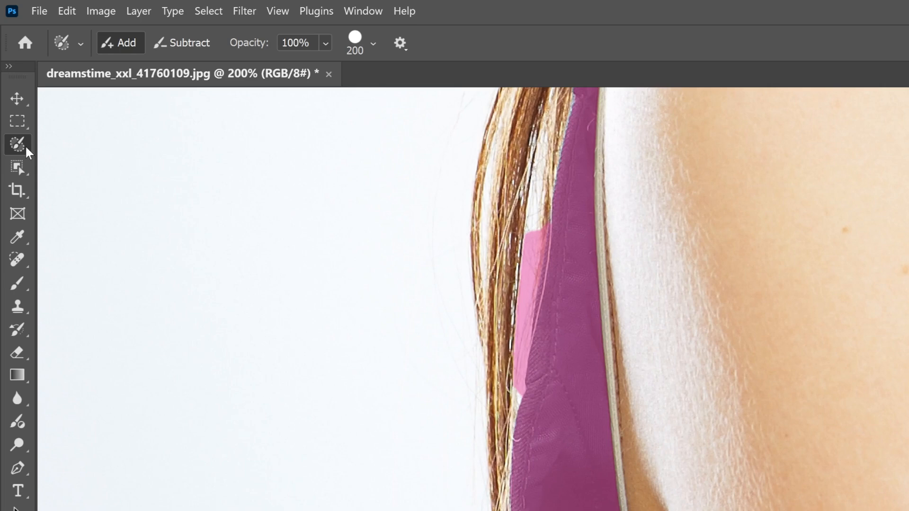
pyautogui.moveTo(192, 62)
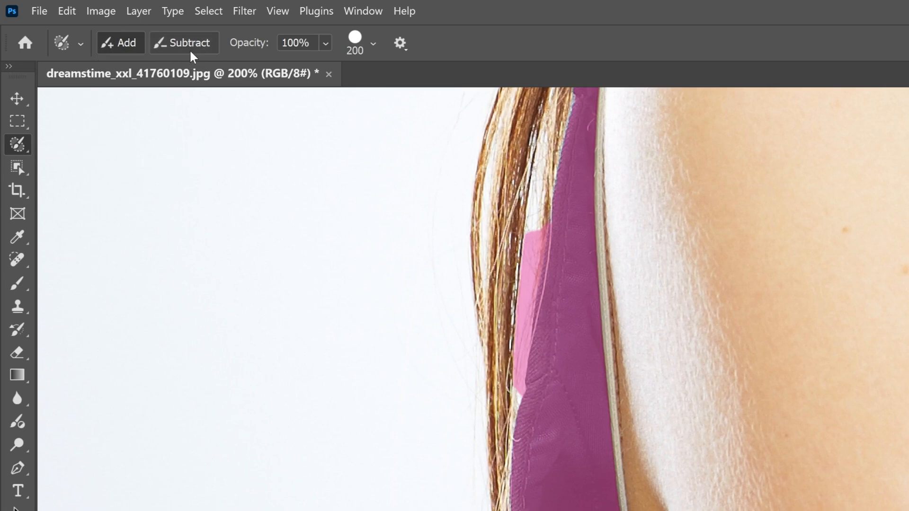
pyautogui.click(184, 42)
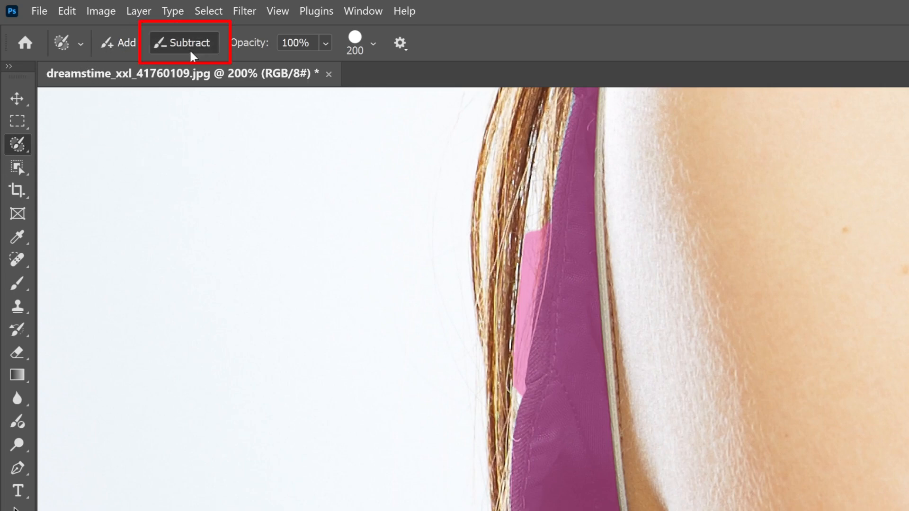
pyautogui.moveTo(437, 239)
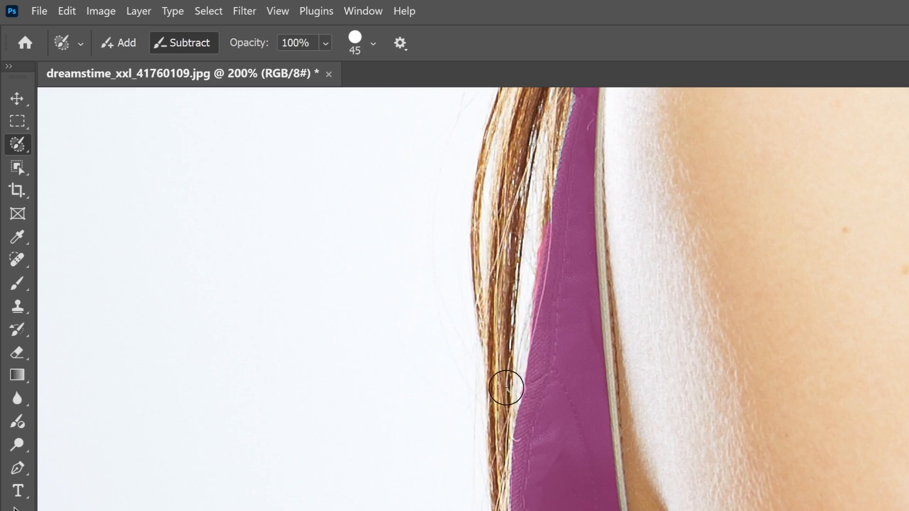
pyautogui.moveTo(514, 236)
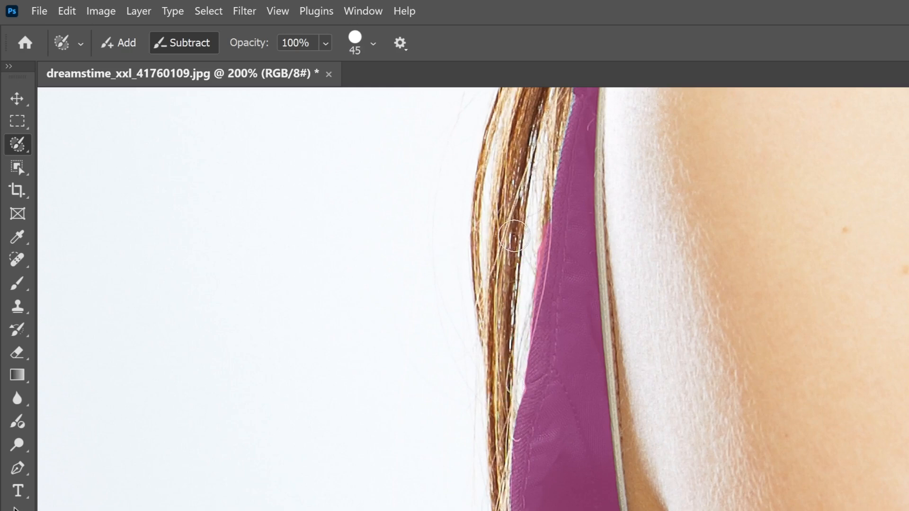
pyautogui.moveTo(513, 238); pyautogui.dragTo(514, 321)
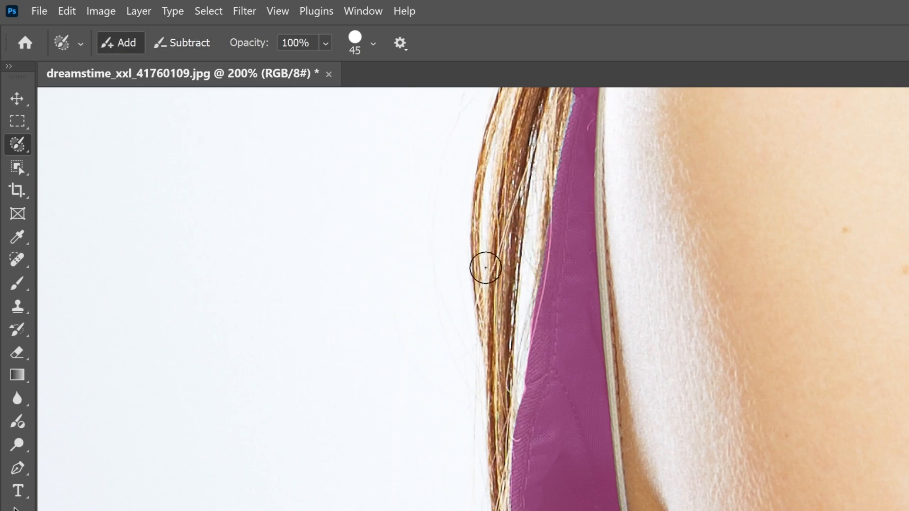
pyautogui.moveTo(485, 268); pyautogui.dragTo(557, 271)
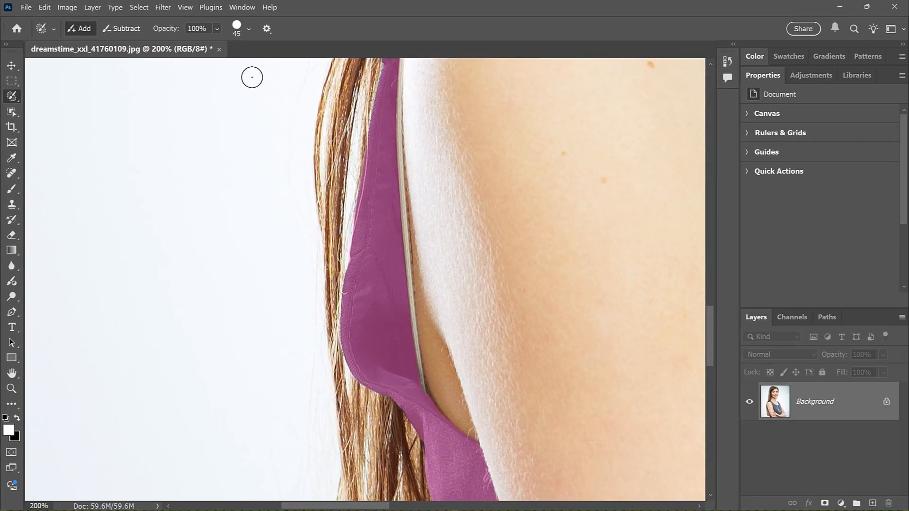
# Fit the portrait on screen and return to the Object Selection tool
pyautogui.click(185, 7)
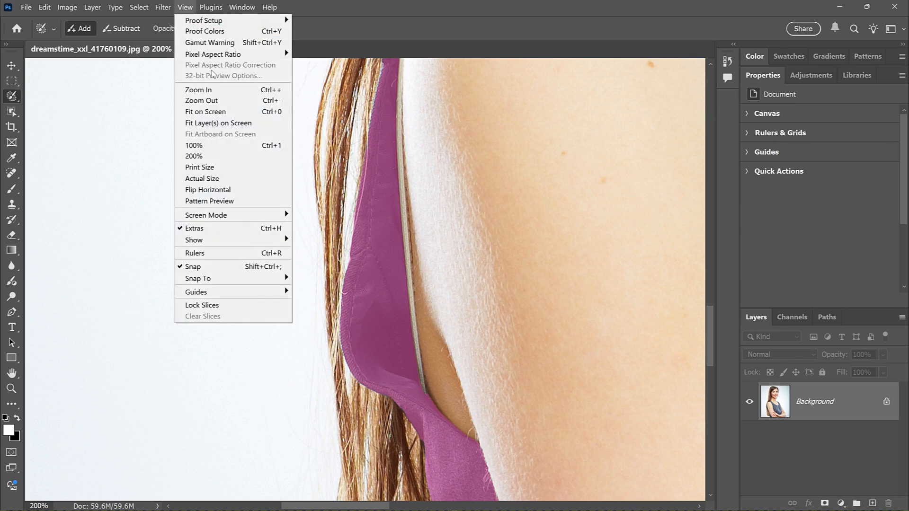
pyautogui.click(204, 111)
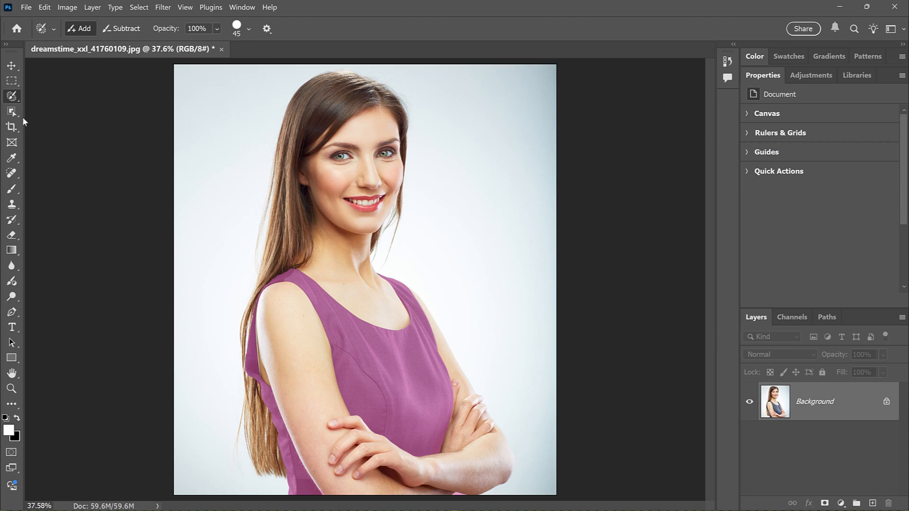
pyautogui.click(11, 111)
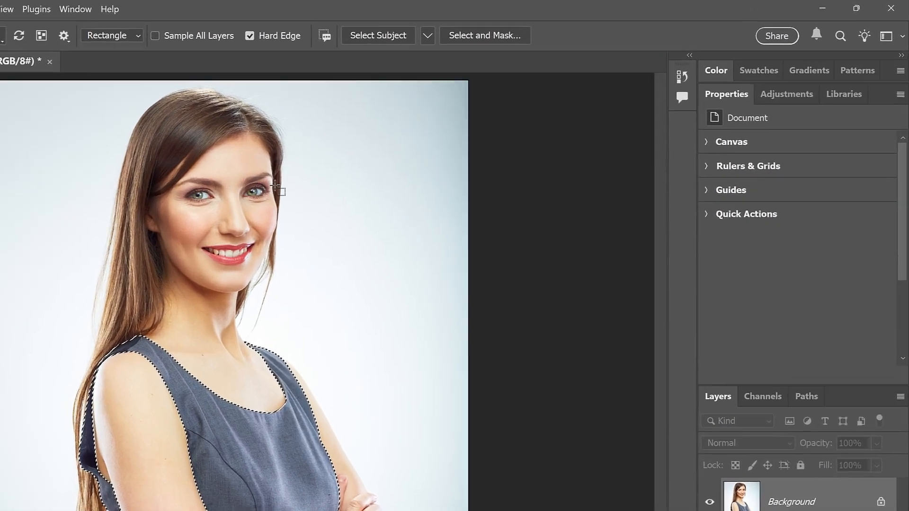
# Add a Hue/Saturation adjustment layer masked by the top's selection
pyautogui.click(786, 93)
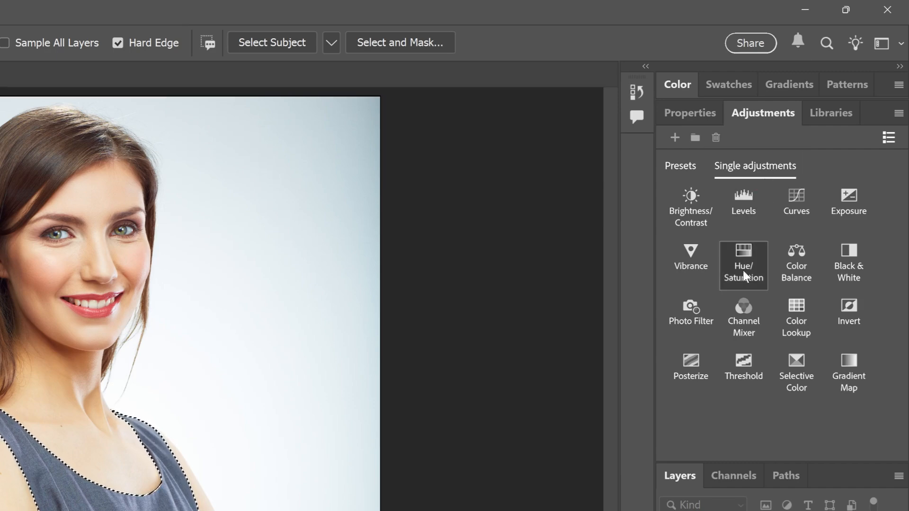
pyautogui.click(743, 265)
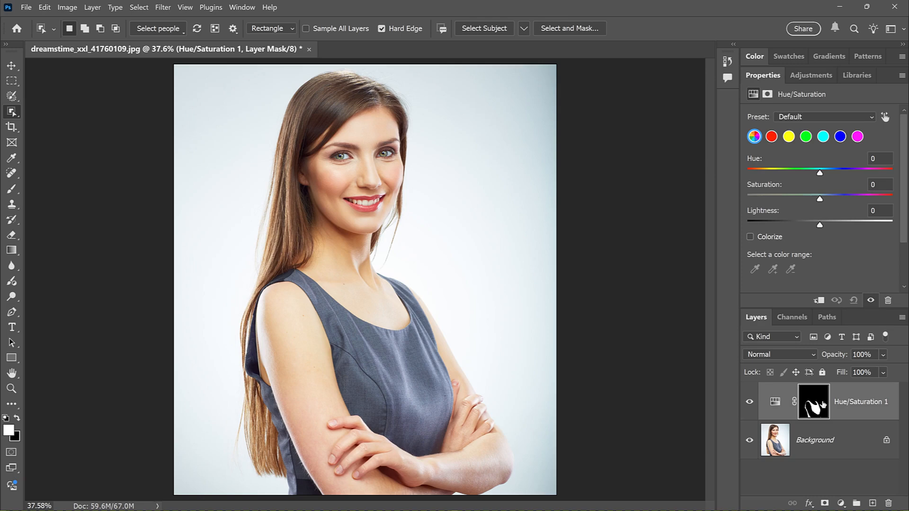
pyautogui.moveTo(833, 233)
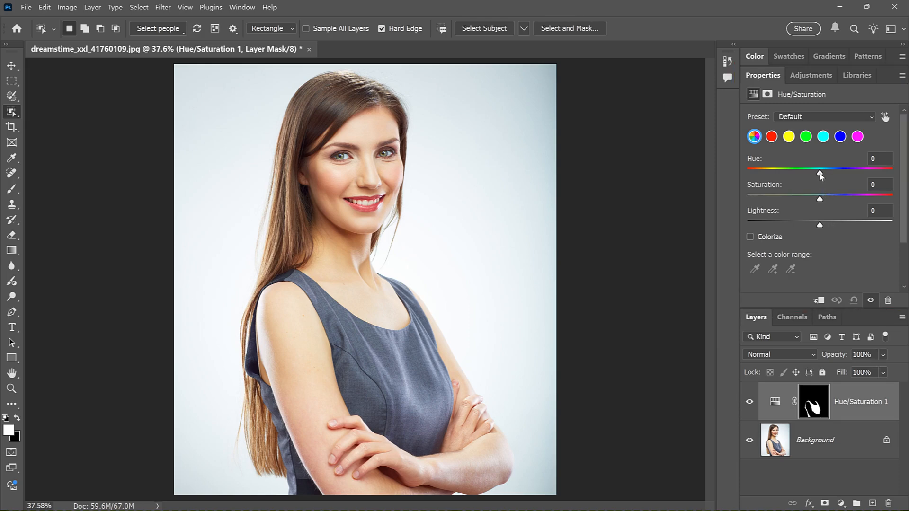
# Drag Hue left to about -123 so the grey top turns green
pyautogui.moveTo(819, 175); pyautogui.dragTo(796, 175)
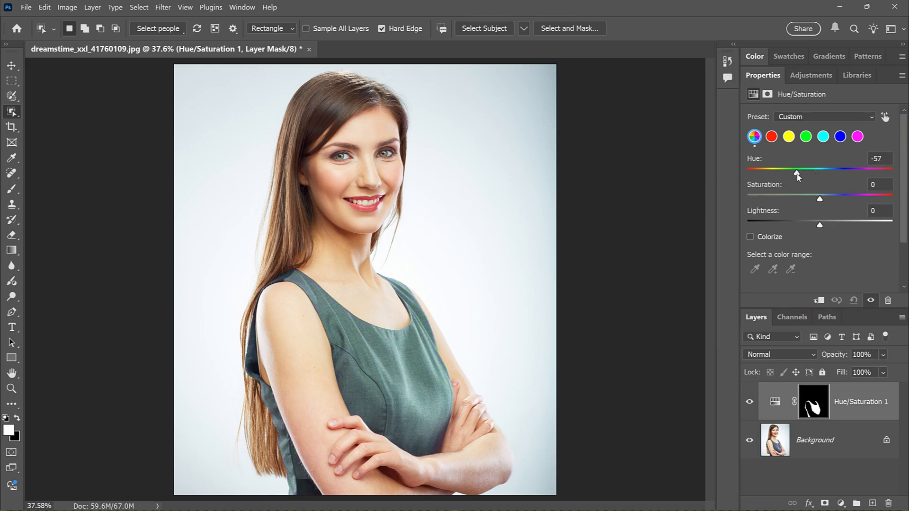
pyautogui.moveTo(796, 173); pyautogui.dragTo(771, 173)
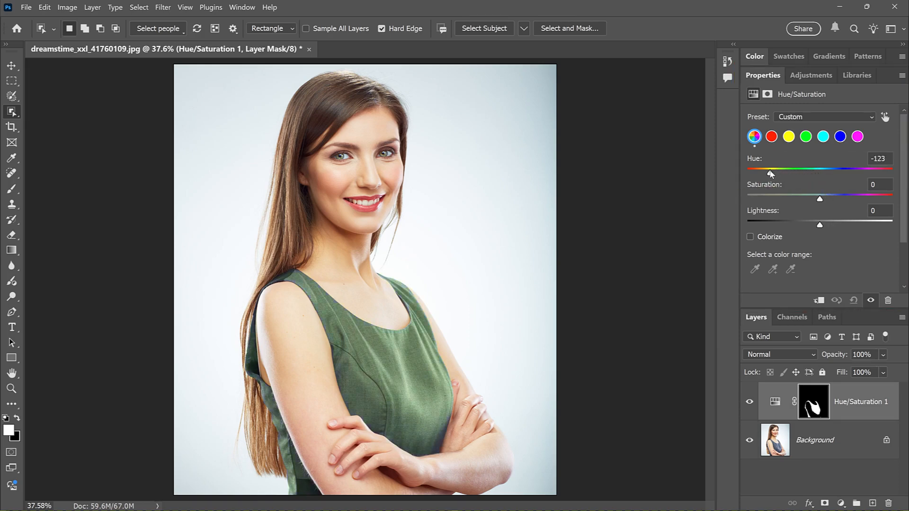
pyautogui.moveTo(770, 172); pyautogui.dragTo(765, 173)
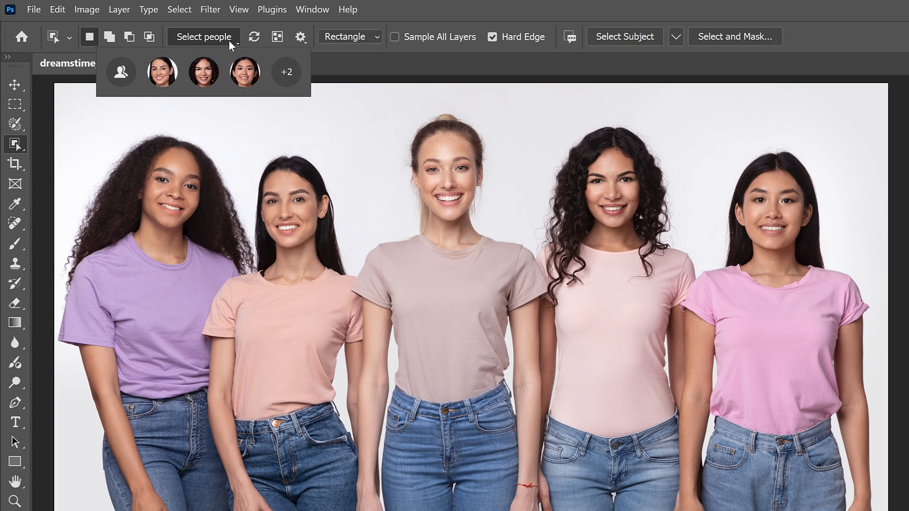
pyautogui.moveTo(286, 72)
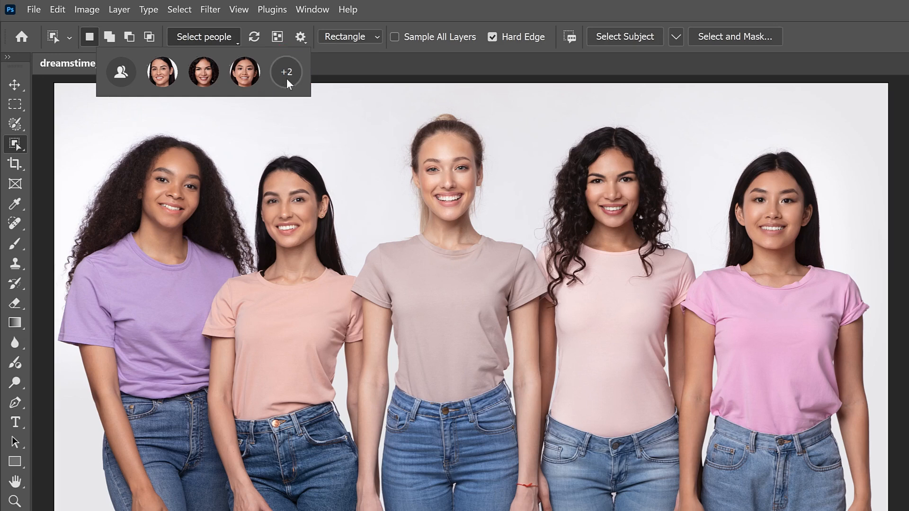
# Expand the +2 so all five detected women are listed for selection
pyautogui.click(285, 72)
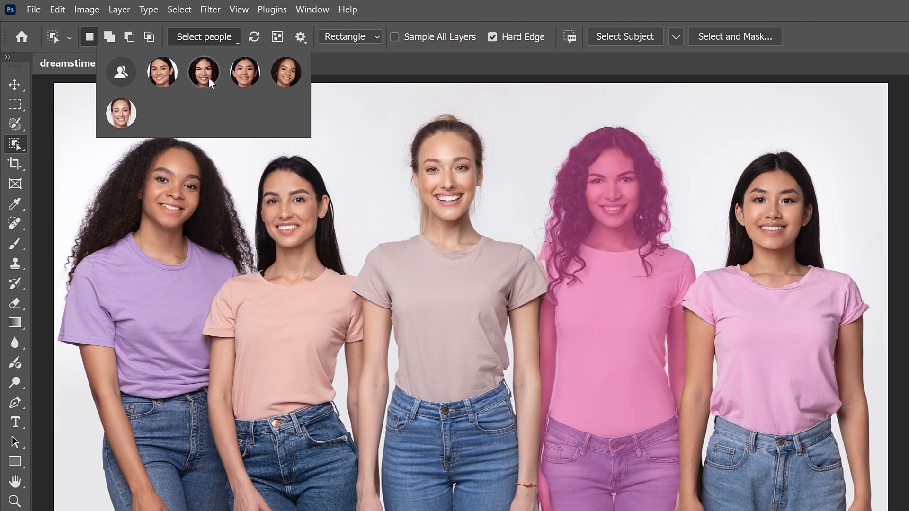
pyautogui.click(121, 72)
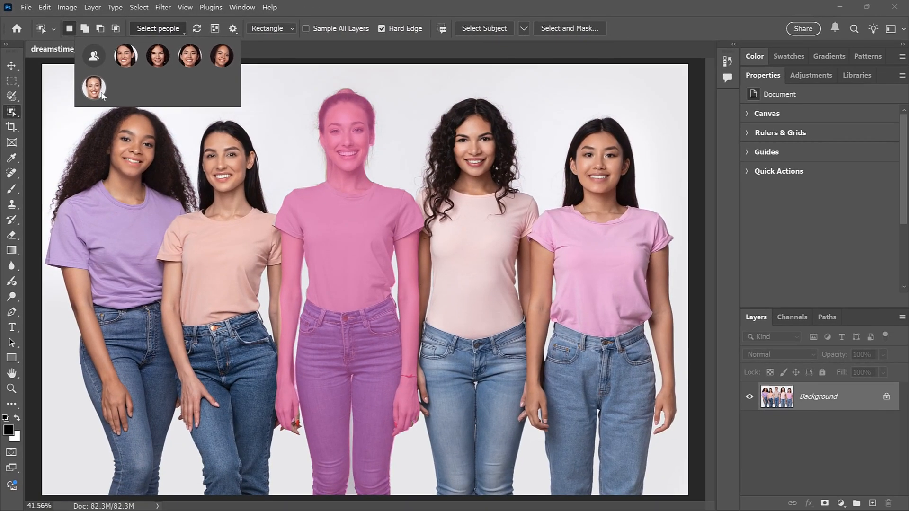
# Pick the middle woman plus two others, preview their hair only, then revert to whole people
pyautogui.click(94, 88)
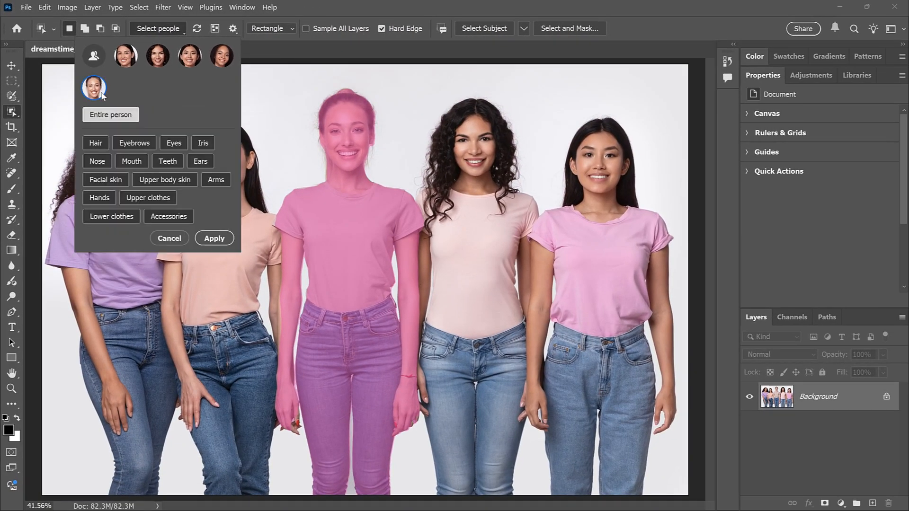
pyautogui.moveTo(134, 142)
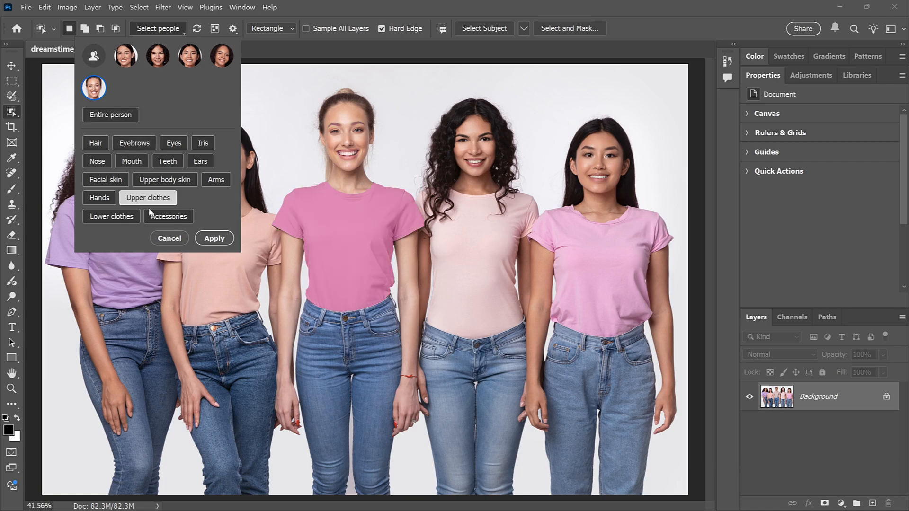
pyautogui.click(111, 216)
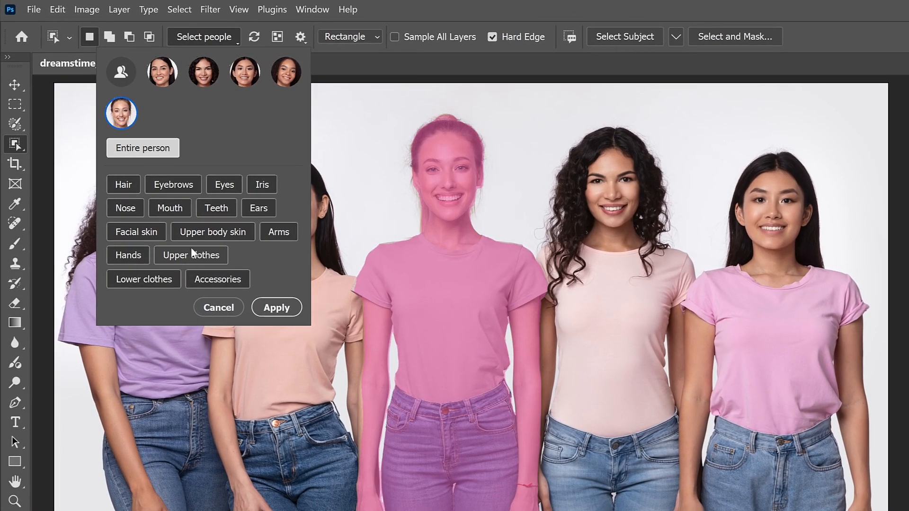
pyautogui.click(203, 71)
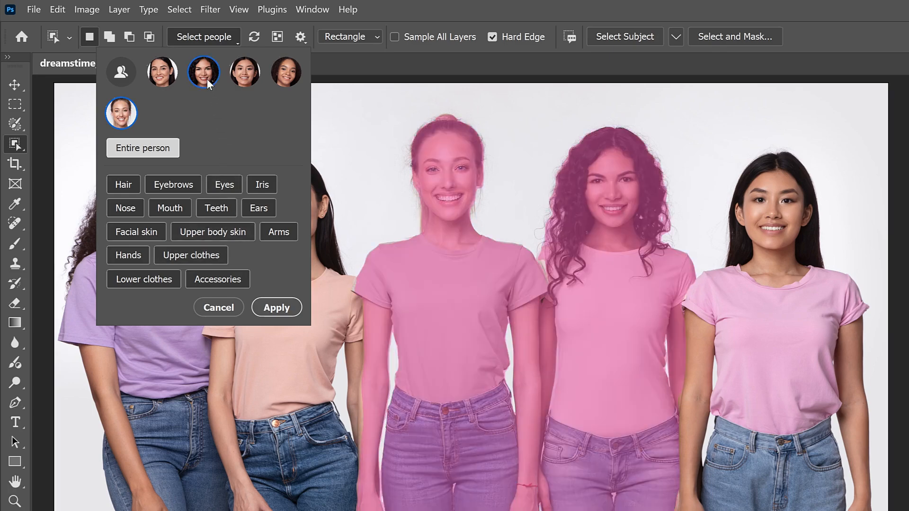
pyautogui.click(244, 72)
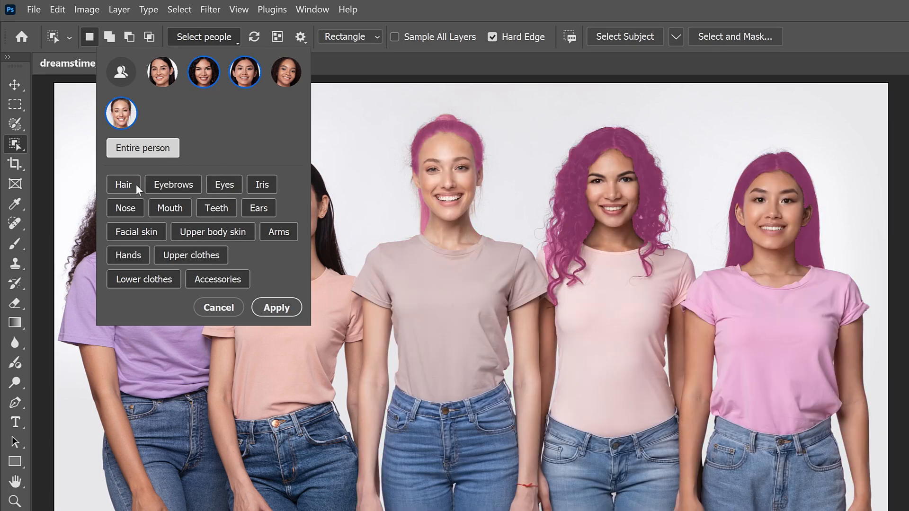
pyautogui.click(123, 185)
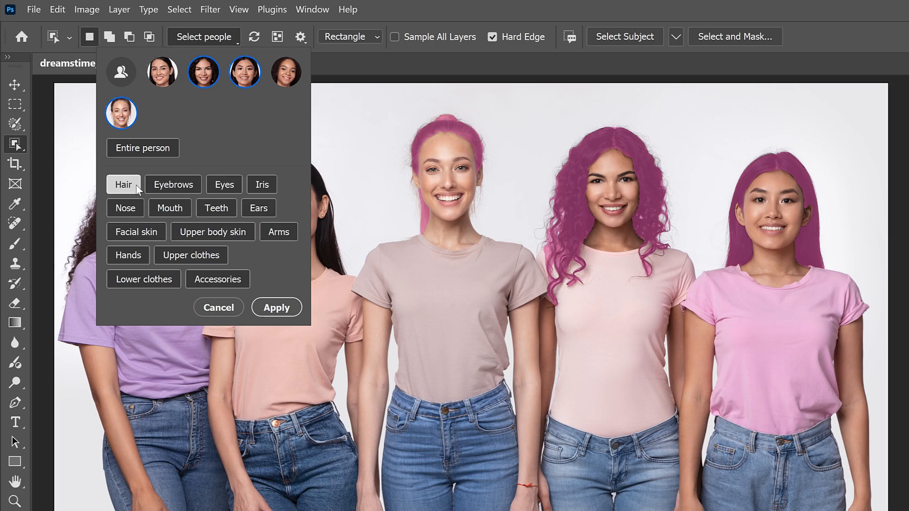
pyautogui.click(142, 148)
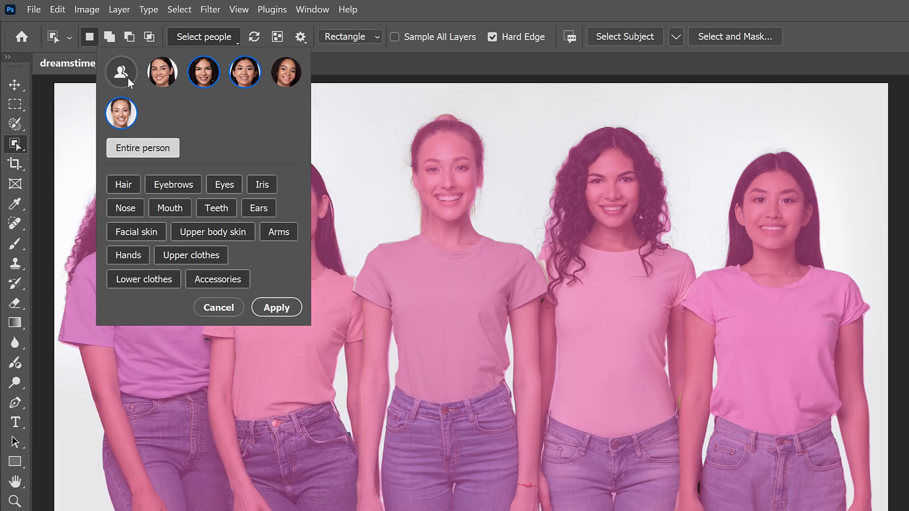
# Select the upper clothes of all five women via the all-people option
pyautogui.click(120, 72)
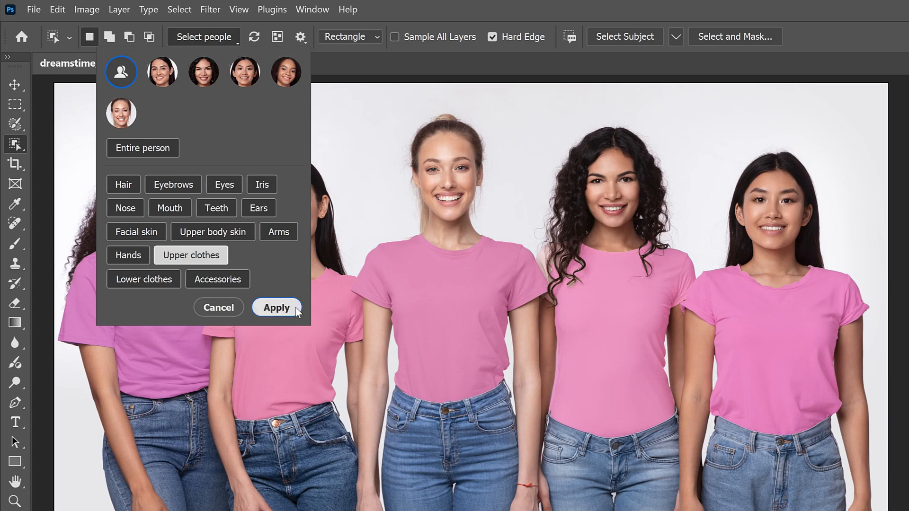
pyautogui.click(276, 307)
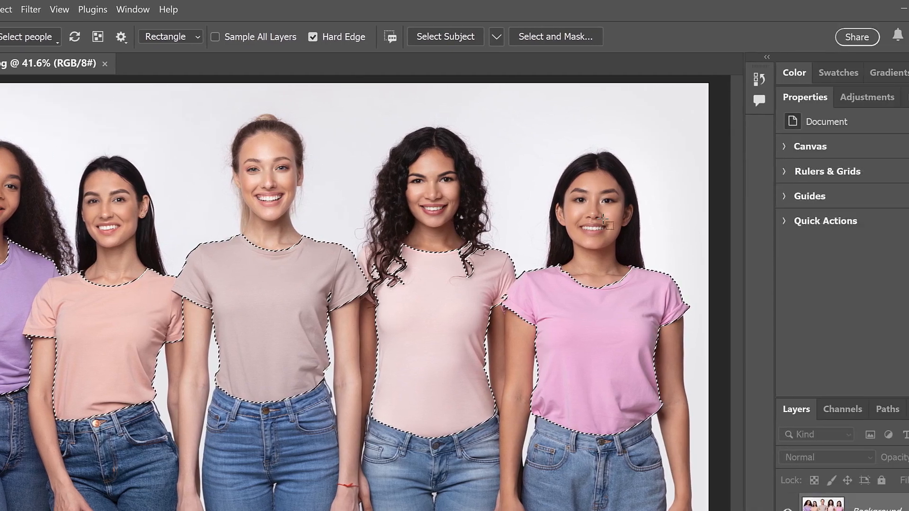
# Create a Hue/Saturation adjustment layer masked to the selected t-shirts
pyautogui.click(781, 97)
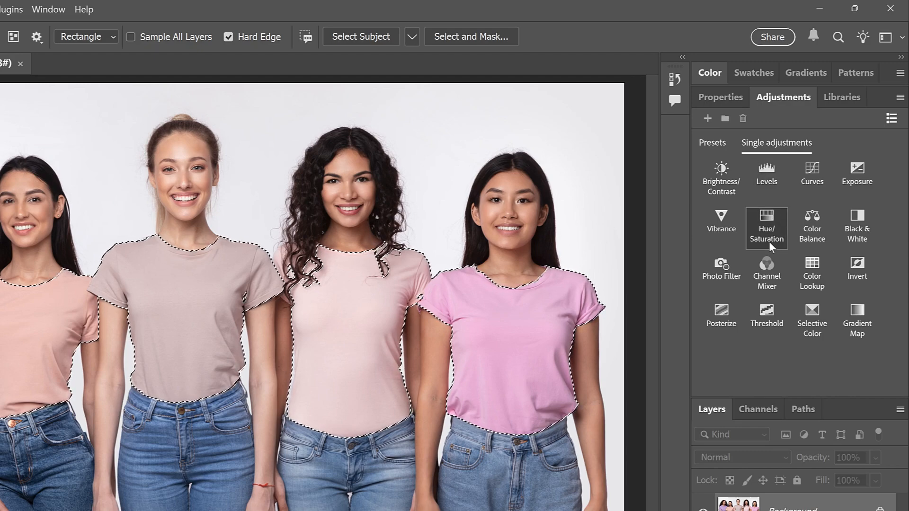
pyautogui.click(766, 225)
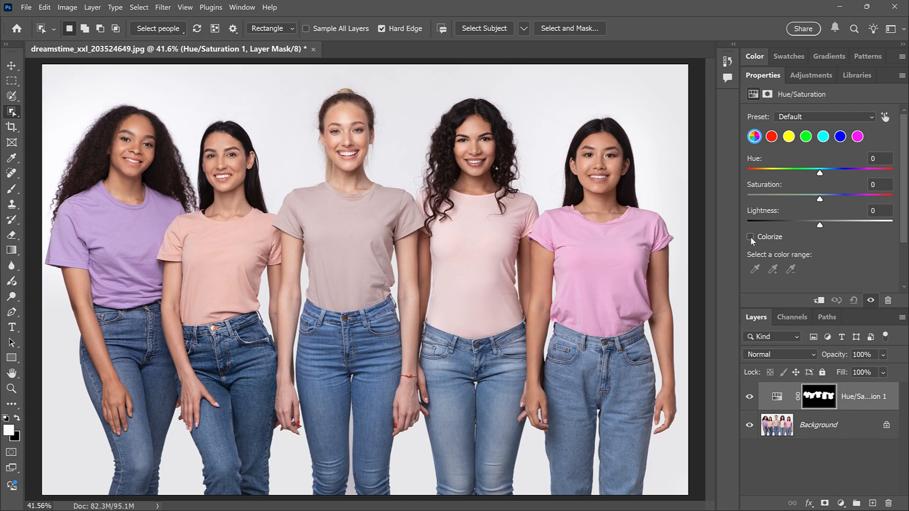
# Colorize the shirts and drag Hue to about 215 for a uniform light blue
pyautogui.click(751, 237)
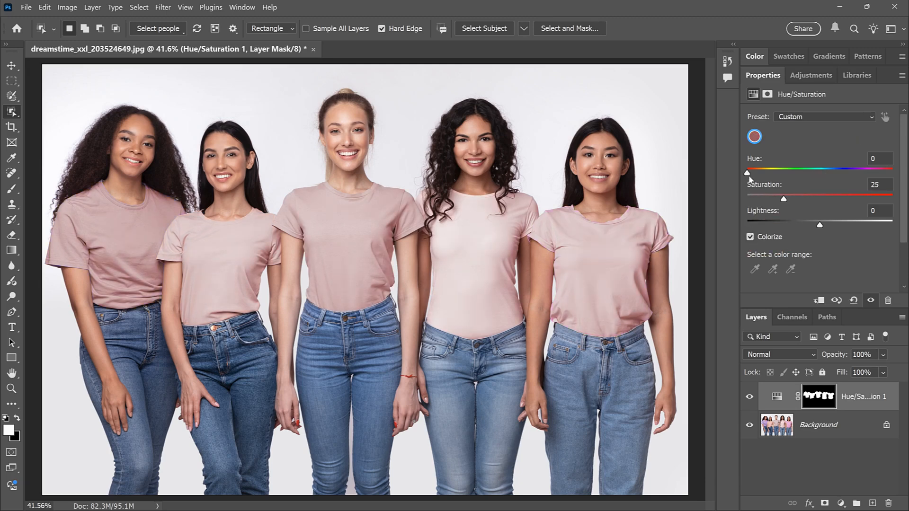
pyautogui.moveTo(748, 172); pyautogui.dragTo(779, 173)
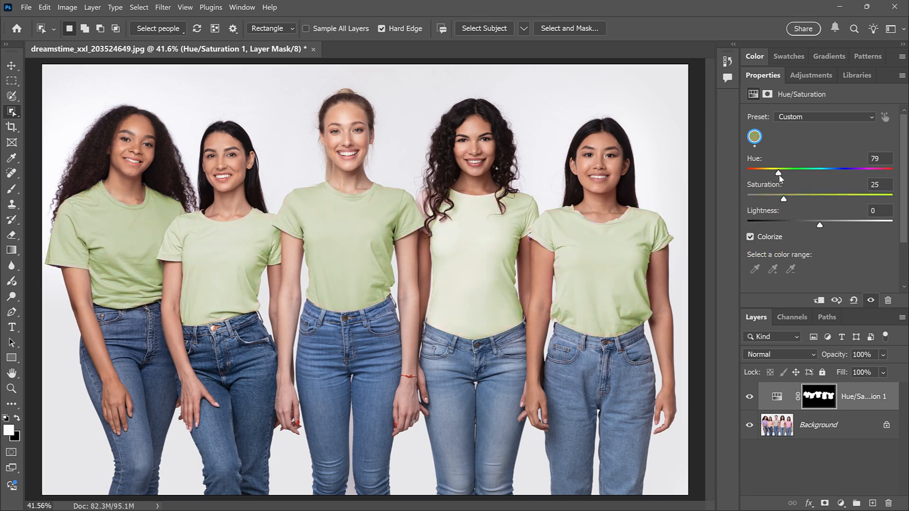
pyautogui.moveTo(779, 173); pyautogui.dragTo(824, 172)
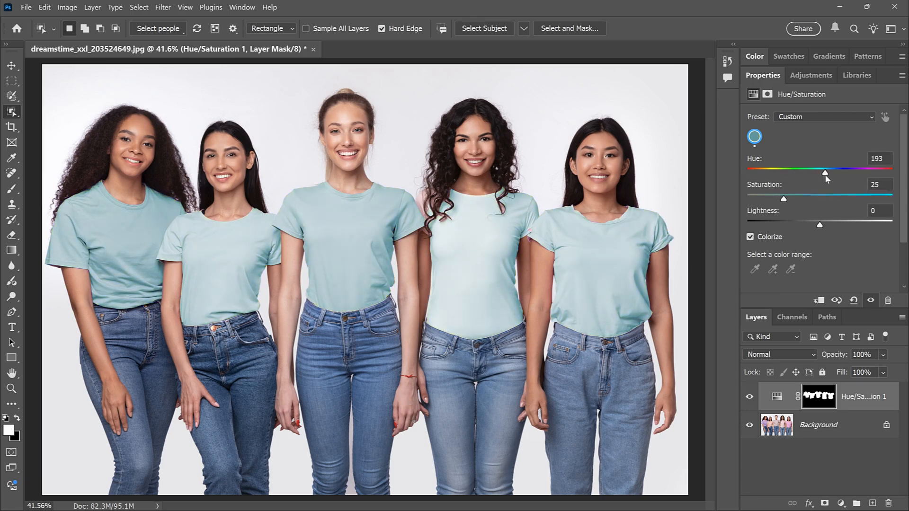
pyautogui.moveTo(826, 173); pyautogui.dragTo(834, 173)
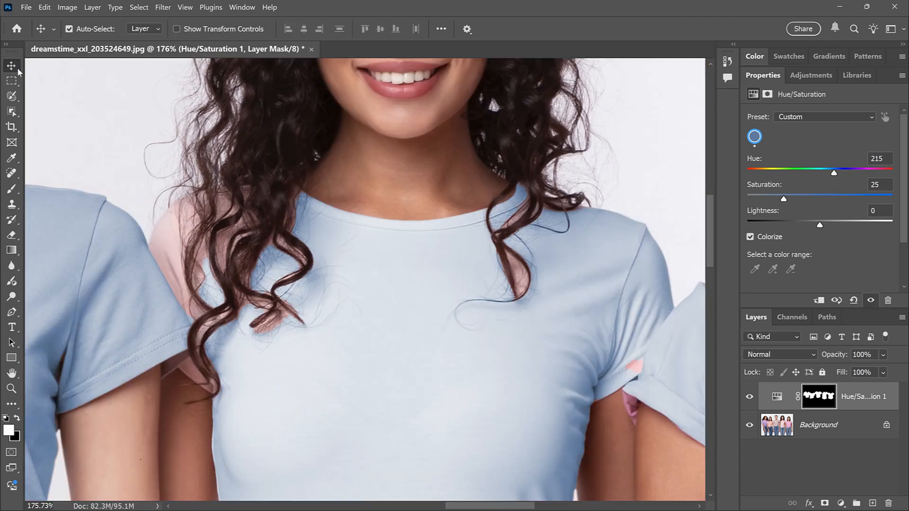
pyautogui.moveTo(359, 262)
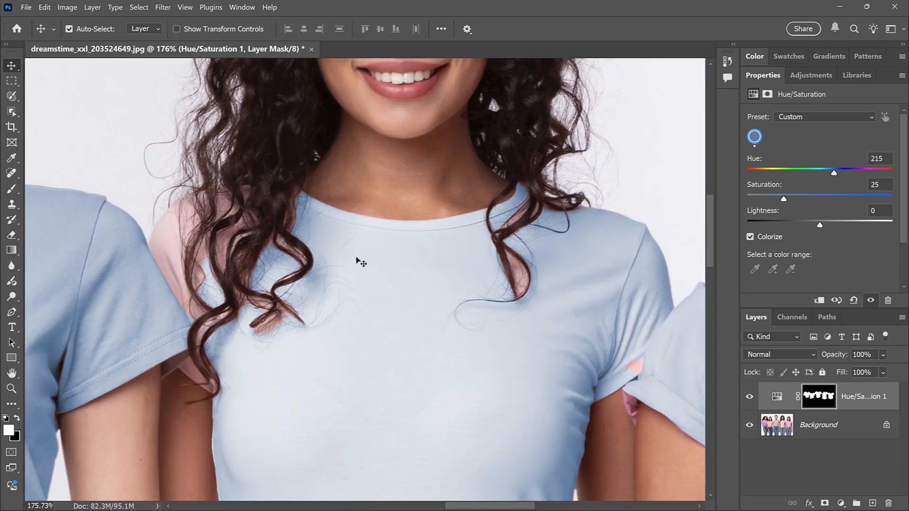
pyautogui.moveTo(366, 266)
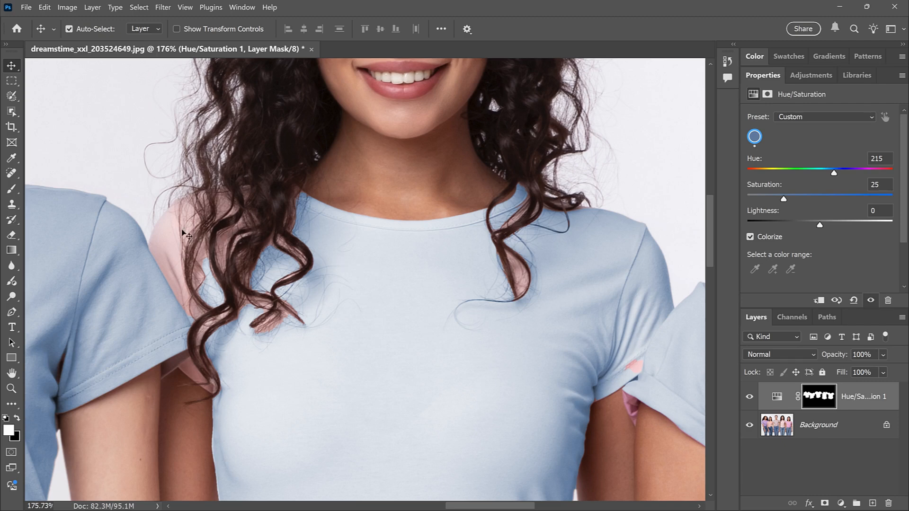
pyautogui.moveTo(470, 289)
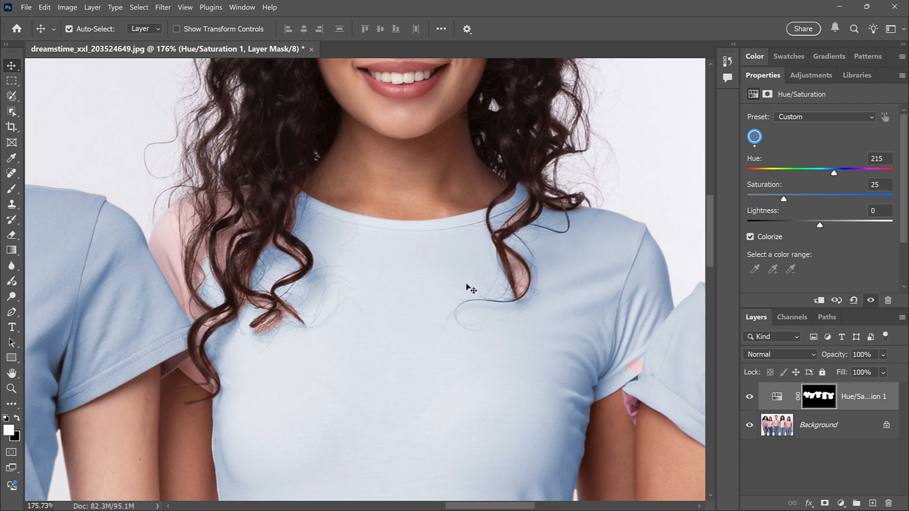
pyautogui.moveTo(521, 275)
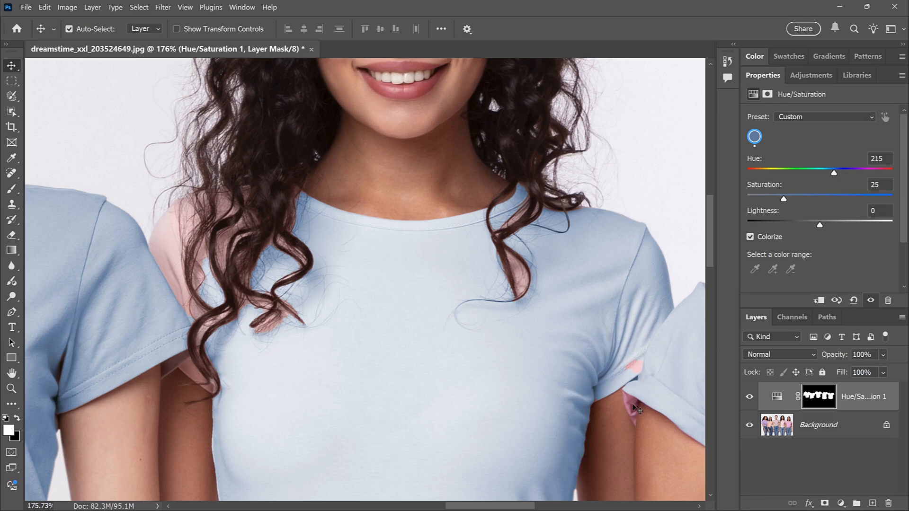
pyautogui.moveTo(571, 366)
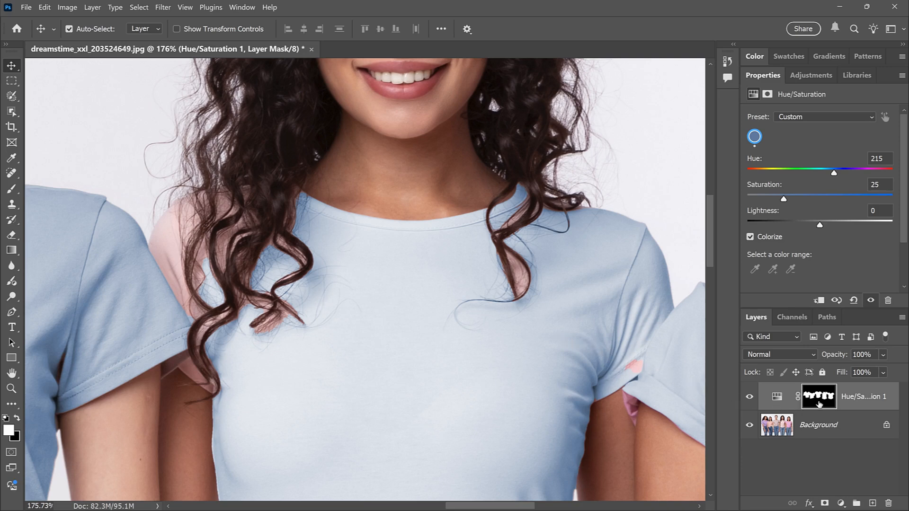
# Brush white on the mask over pink shirt patches around the curls
pyautogui.press('Tab')
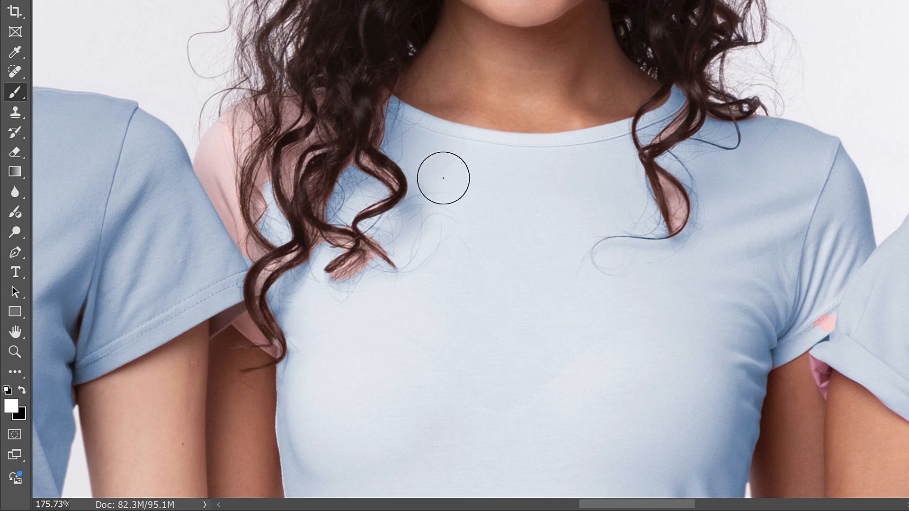
pyautogui.moveTo(443, 178); pyautogui.dragTo(331, 278)
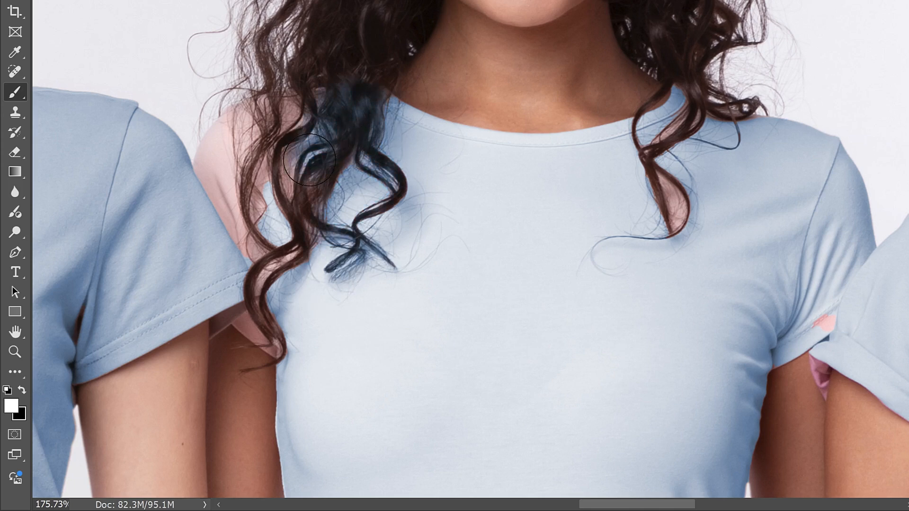
pyautogui.moveTo(310, 160); pyautogui.dragTo(228, 201)
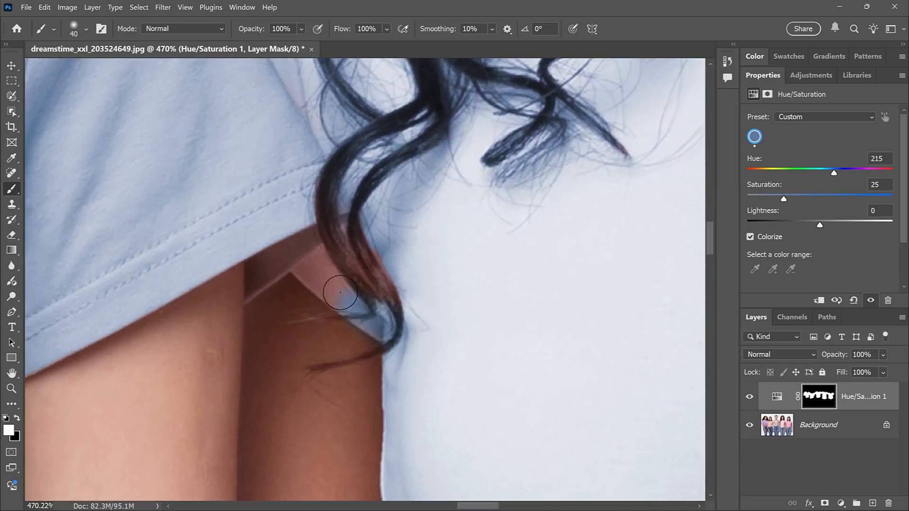
pyautogui.moveTo(341, 293); pyautogui.dragTo(233, 281)
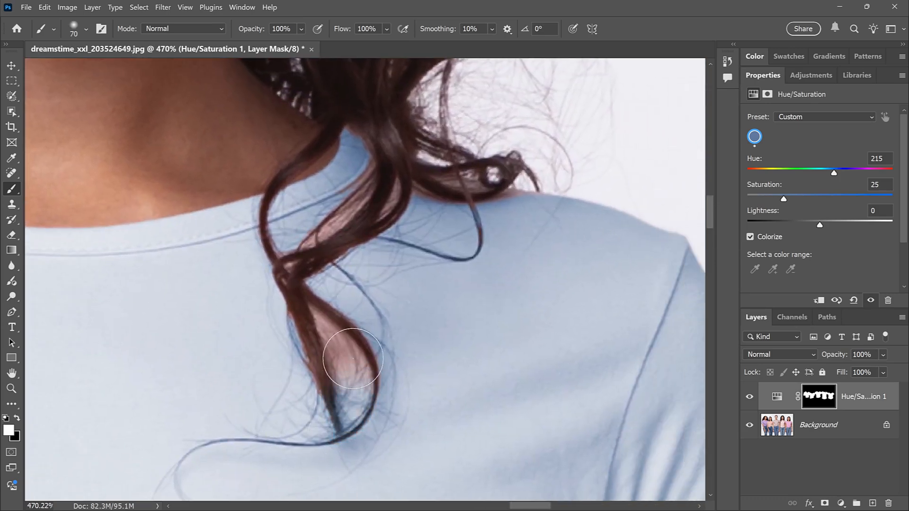
pyautogui.moveTo(351, 358); pyautogui.dragTo(463, 217)
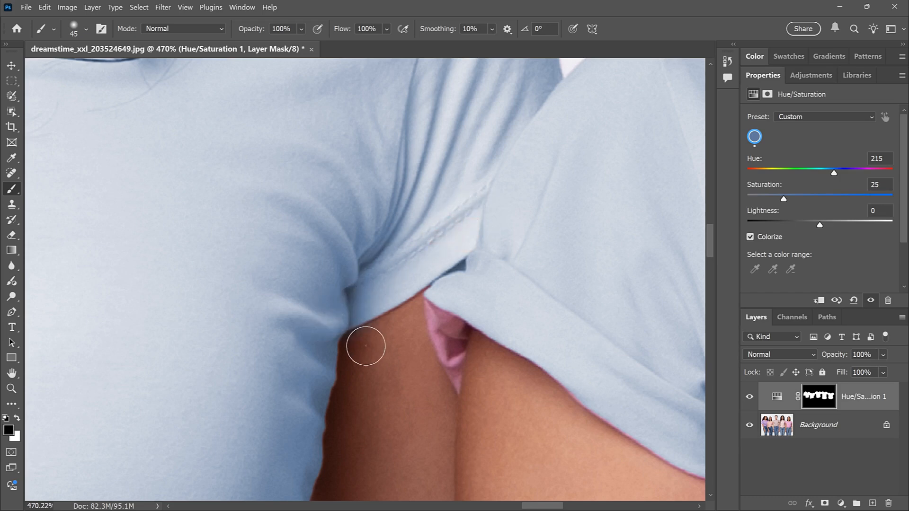
# Brush the mask over the pink fabric between the sleeves and along the sleeve edge
pyautogui.moveTo(365, 347); pyautogui.dragTo(467, 379)
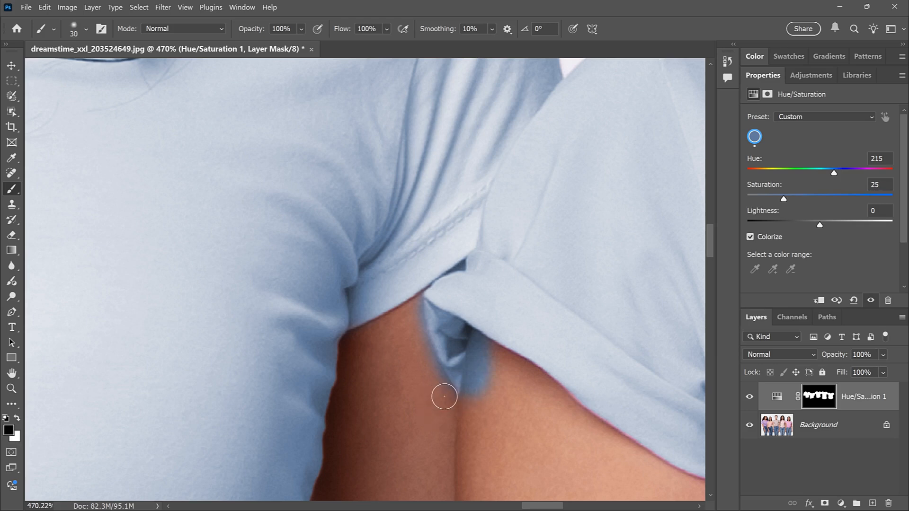
pyautogui.moveTo(444, 397); pyautogui.dragTo(476, 367)
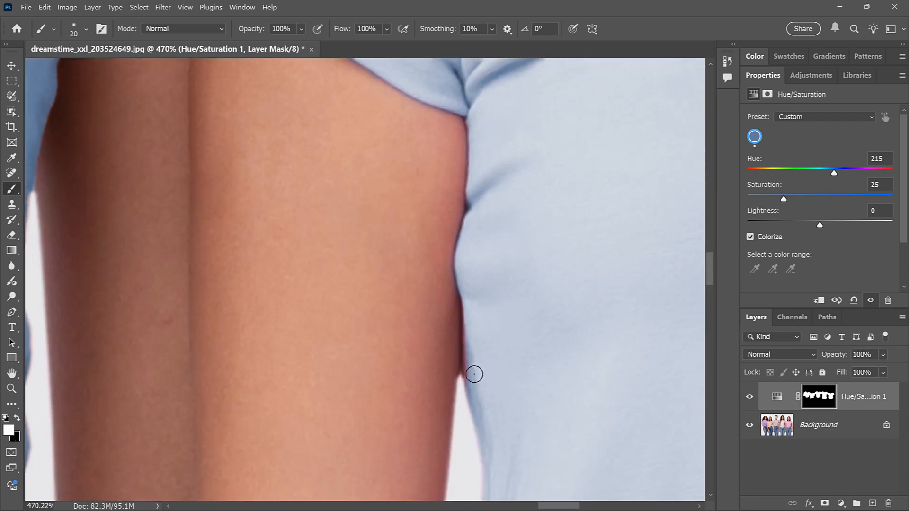
pyautogui.moveTo(474, 375); pyautogui.dragTo(444, 347)
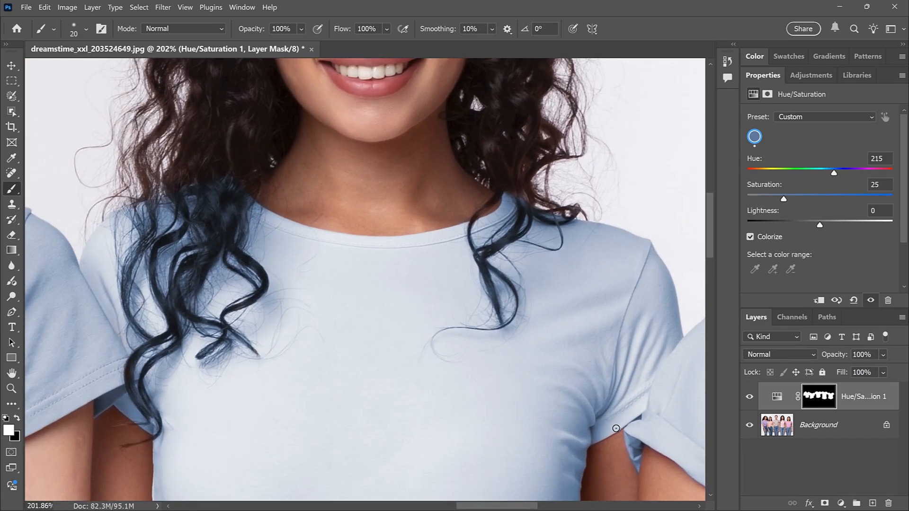
pyautogui.moveTo(601, 431)
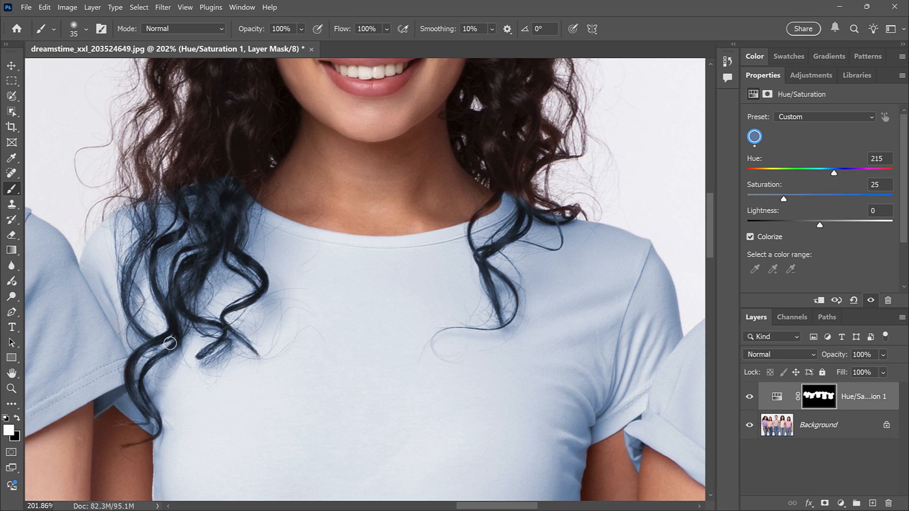
pyautogui.moveTo(41, 145)
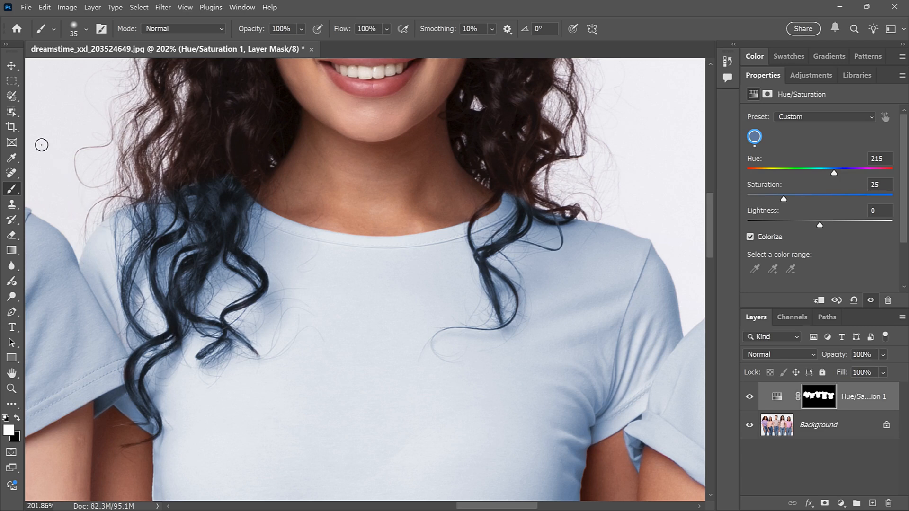
# Switch to the Object Selection Tool for selecting whole subjects
pyautogui.click(11, 111)
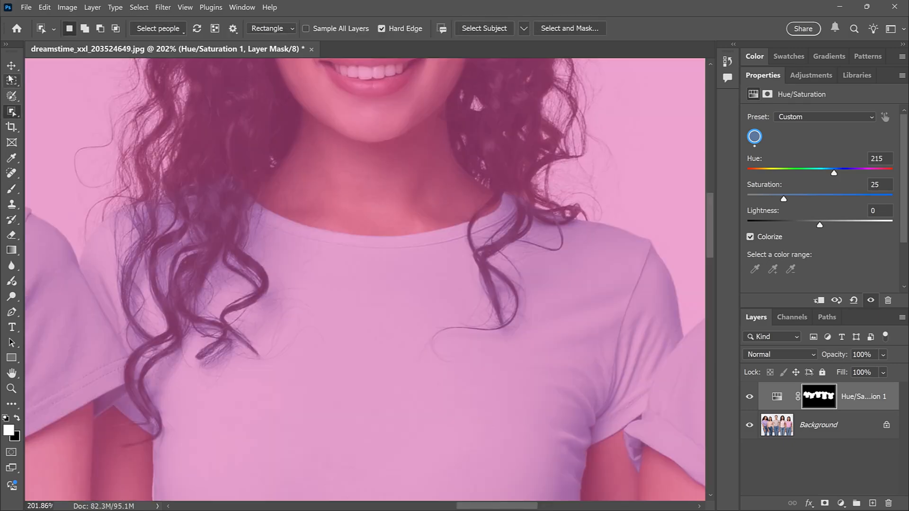
# Select the middle woman's curly hair with the Object Selection Tool
pyautogui.click(10, 65)
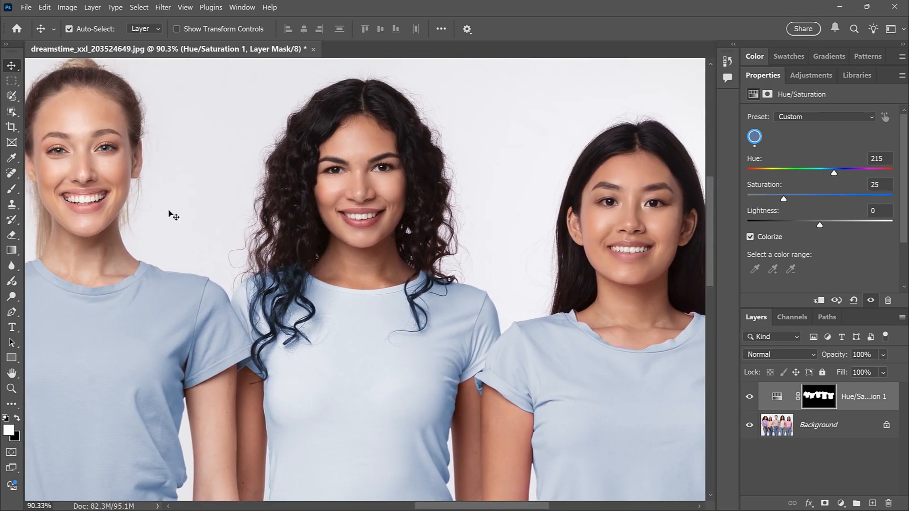
pyautogui.click(12, 111)
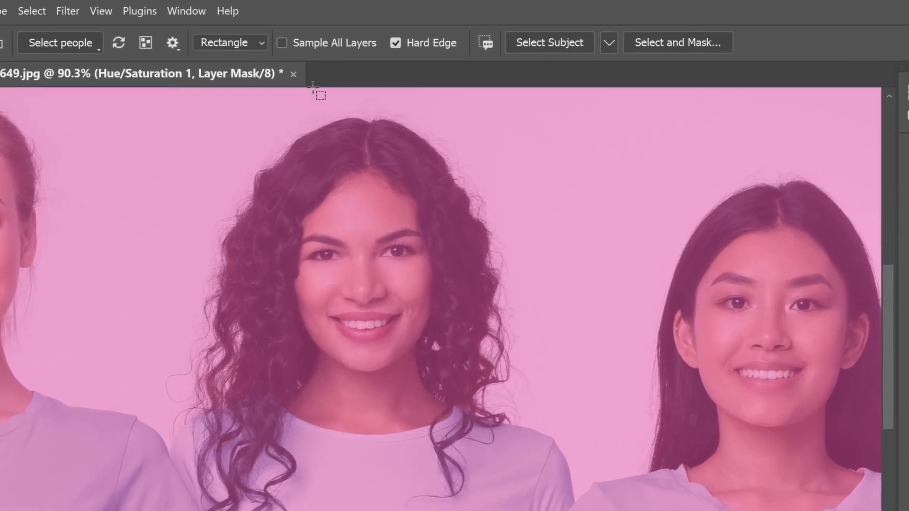
pyautogui.click(281, 42)
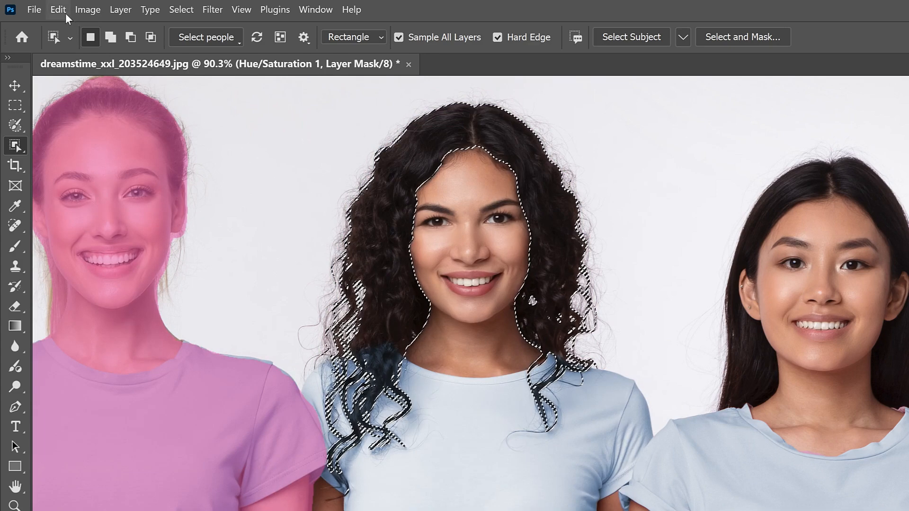
# Fill the selected hair on the layer mask so it loses the blue tint
pyautogui.click(57, 10)
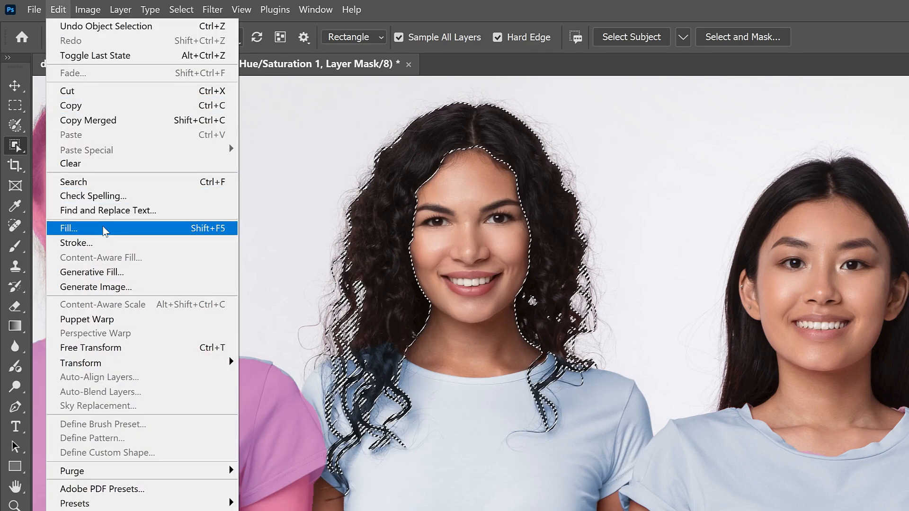
pyautogui.click(69, 228)
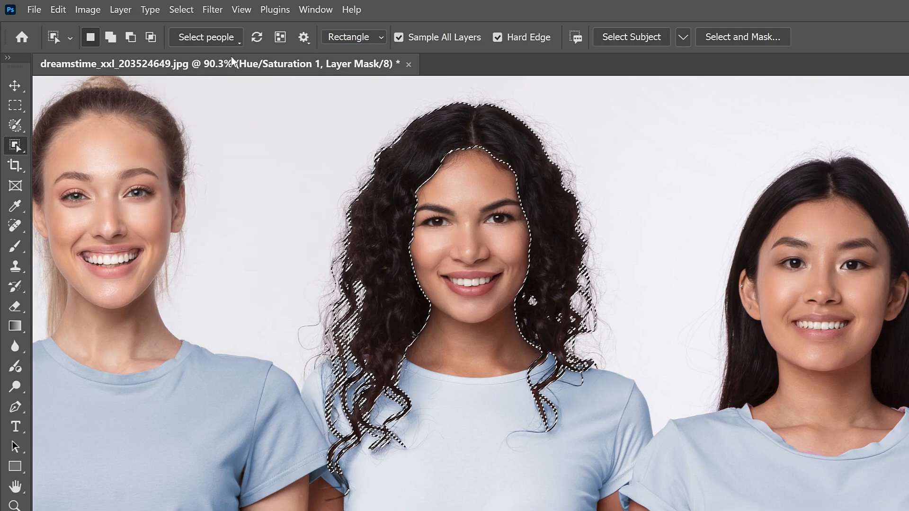
pyautogui.click(181, 10)
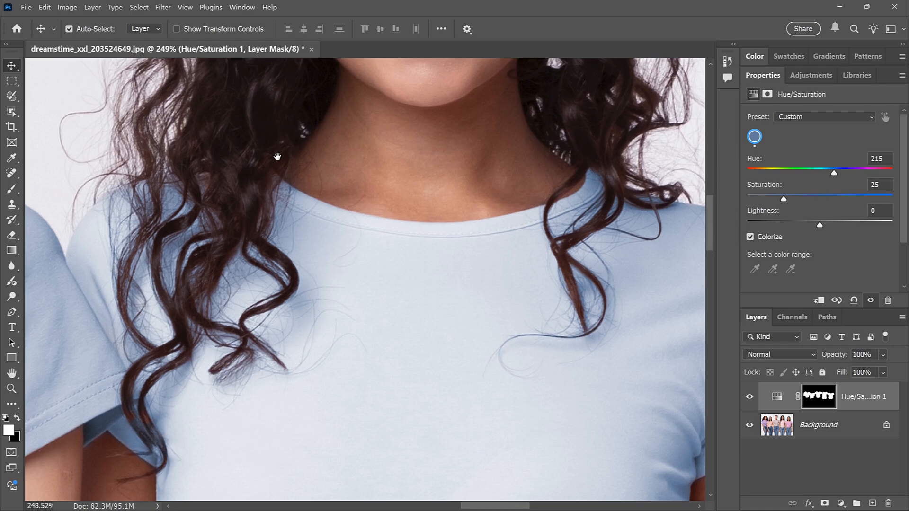
pyautogui.moveTo(215, 202)
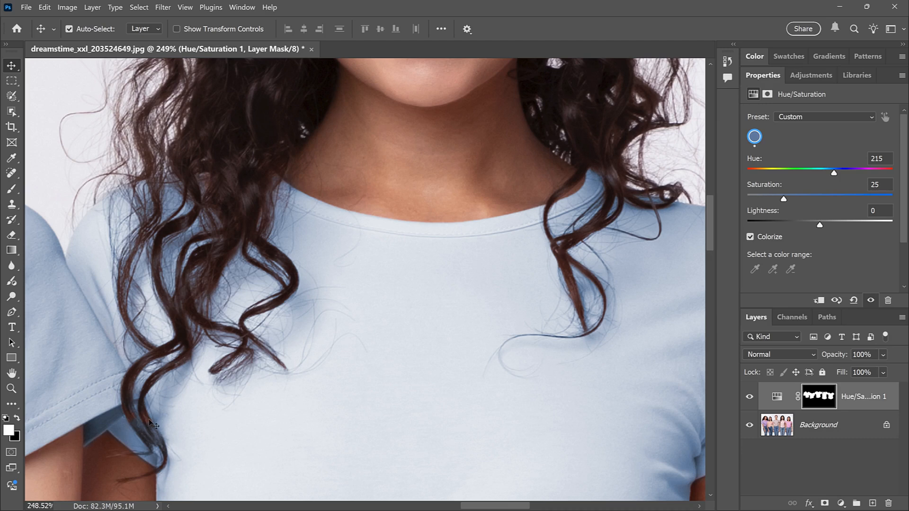
pyautogui.moveTo(137, 419)
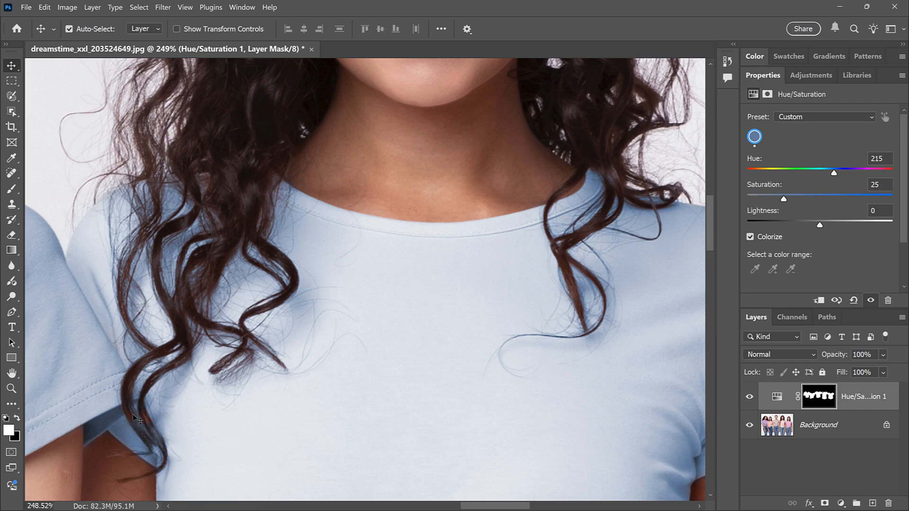
pyautogui.moveTo(72, 225)
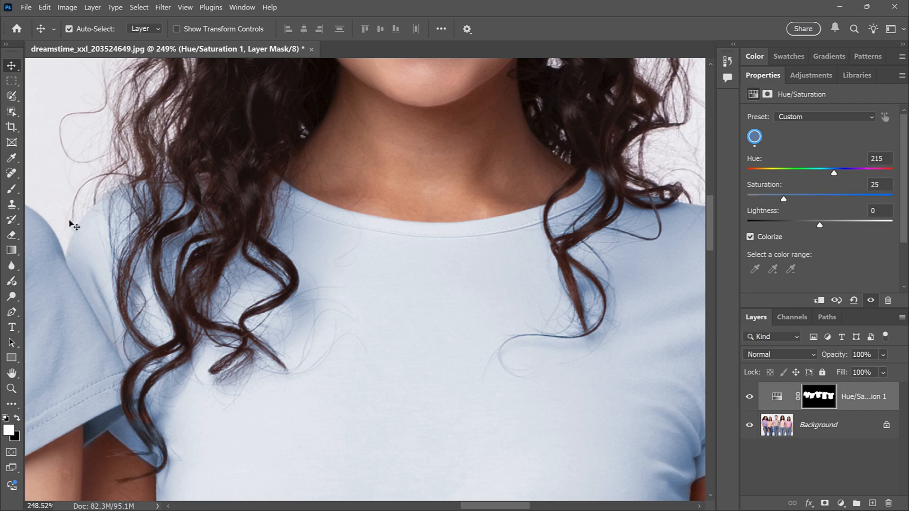
# Paint the bluish hair strands over the shirt with the Selection Brush Tool
pyautogui.click(12, 95)
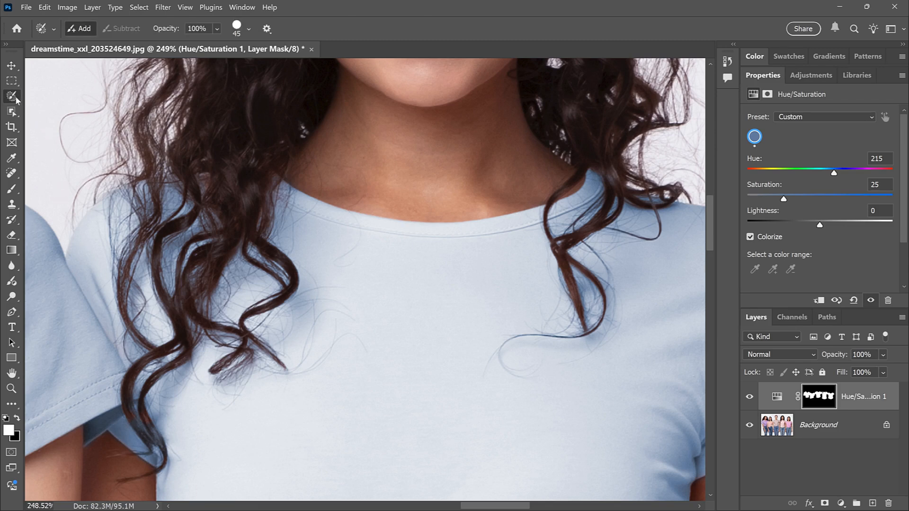
pyautogui.moveTo(203, 174); pyautogui.dragTo(203, 197)
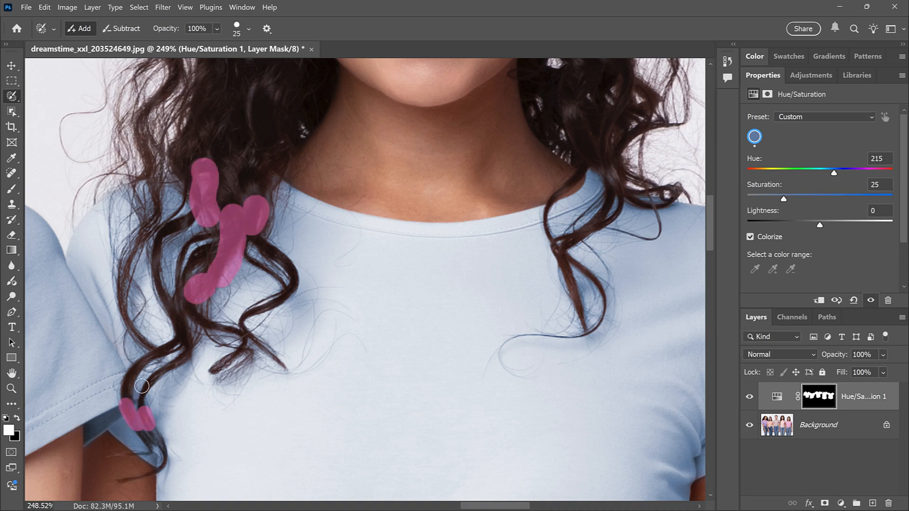
pyautogui.moveTo(145, 385); pyautogui.dragTo(190, 319)
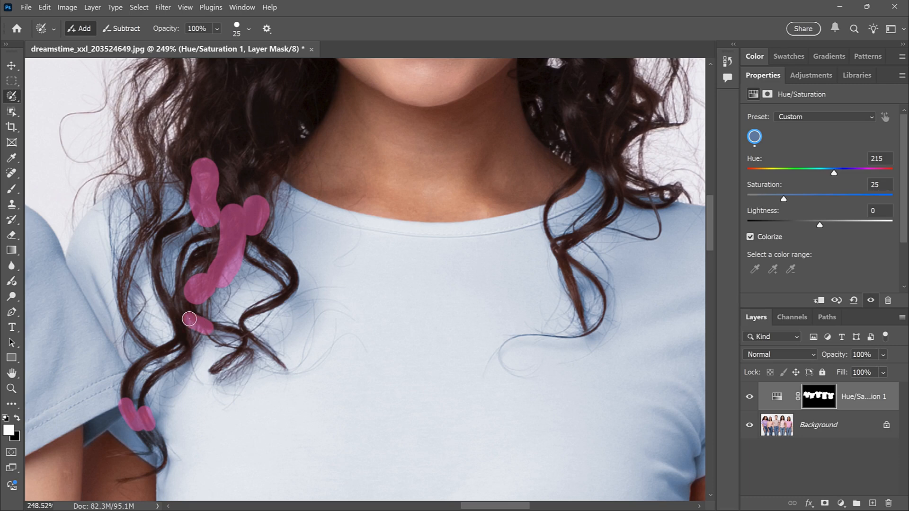
pyautogui.click(242, 7)
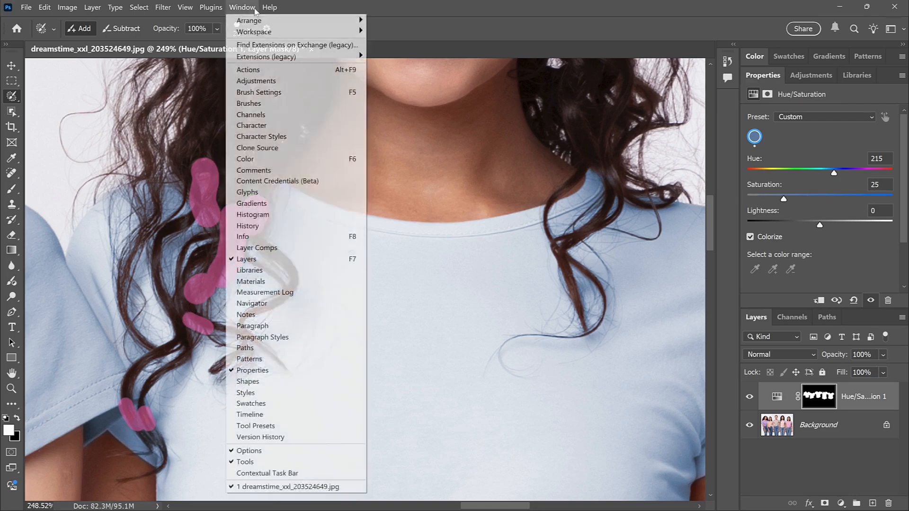
pyautogui.moveTo(267, 473)
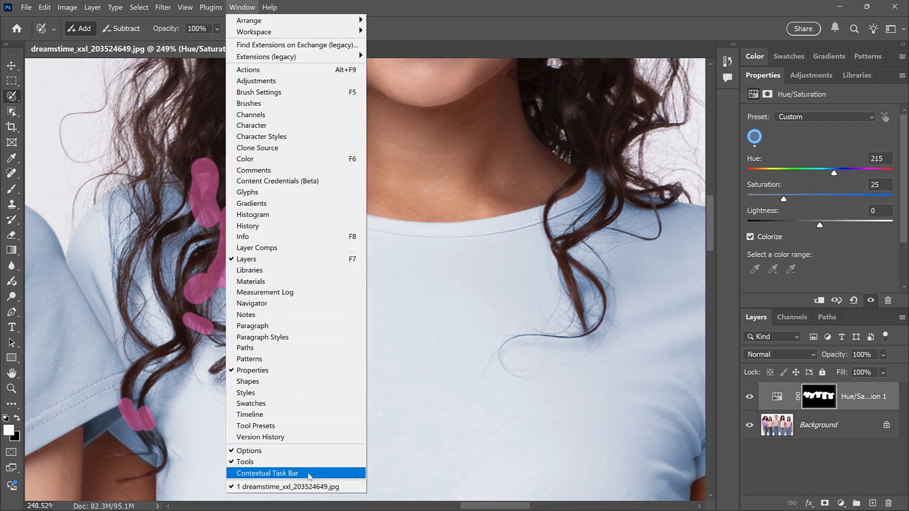
# Show the Contextual Task Bar and run Generative Fill on the strands with no prompt
pyautogui.click(269, 472)
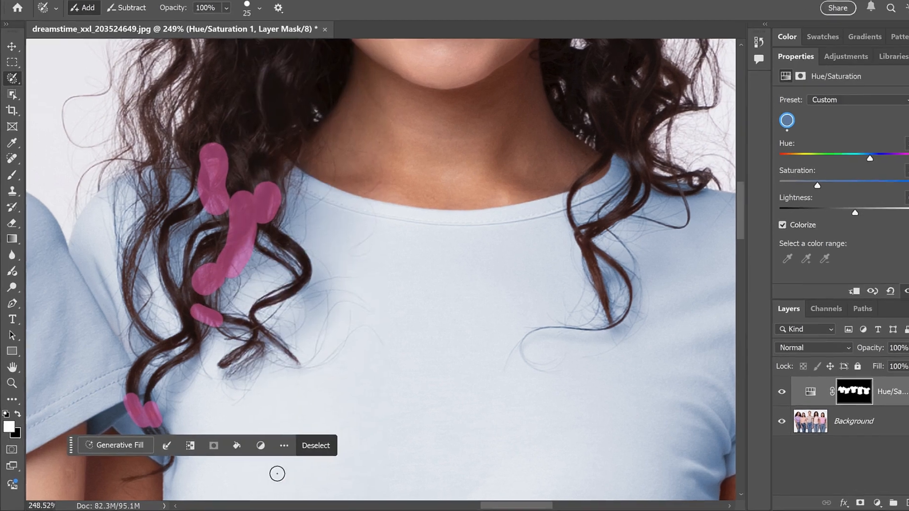
pyautogui.click(114, 445)
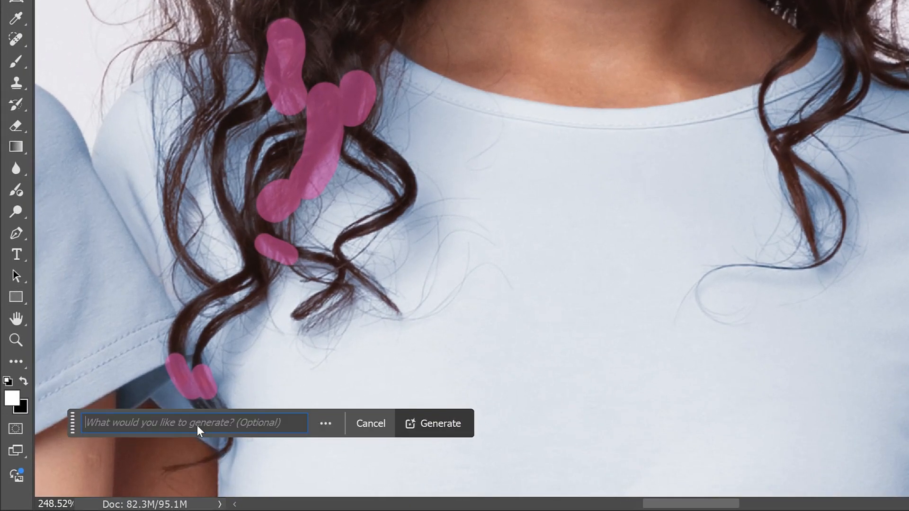
pyautogui.moveTo(461, 439)
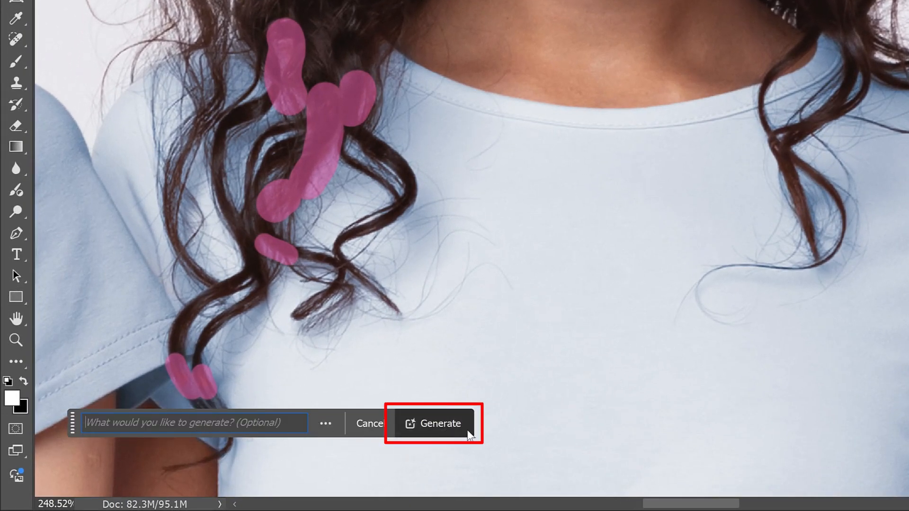
pyautogui.click(439, 423)
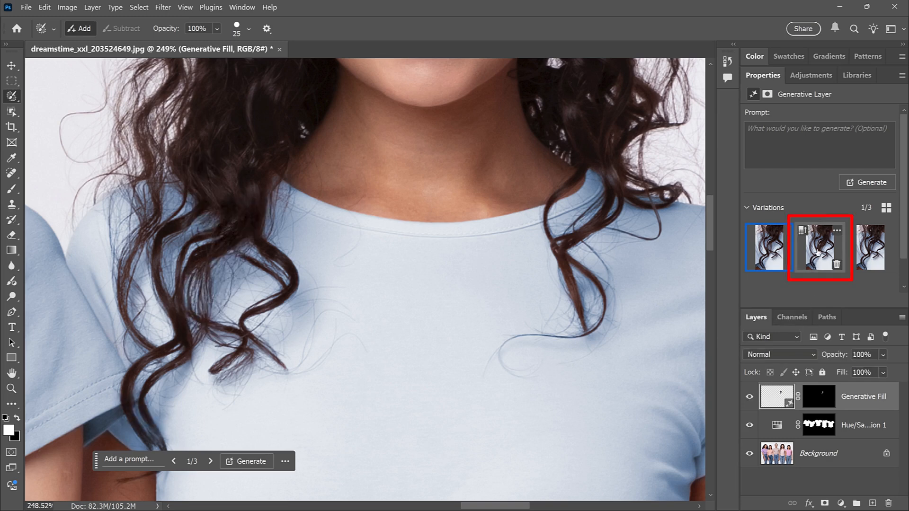
# Preview the generated hair variations and keep variation 2
pyautogui.click(818, 247)
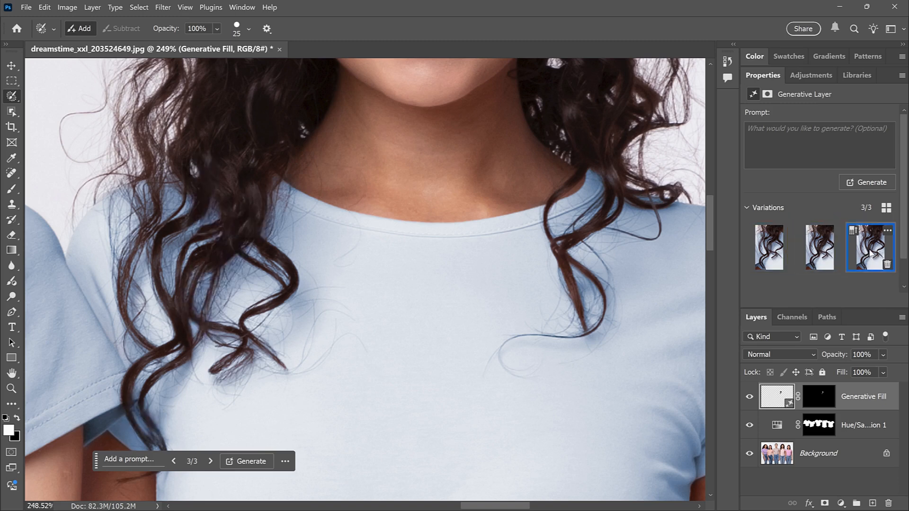
pyautogui.click(818, 247)
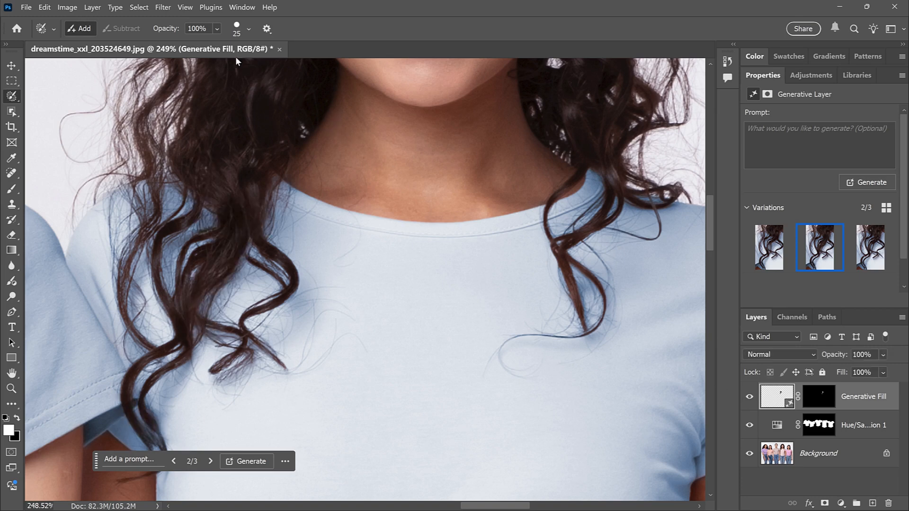
# Fit the whole photo on screen and show more options for the variation
pyautogui.click(184, 7)
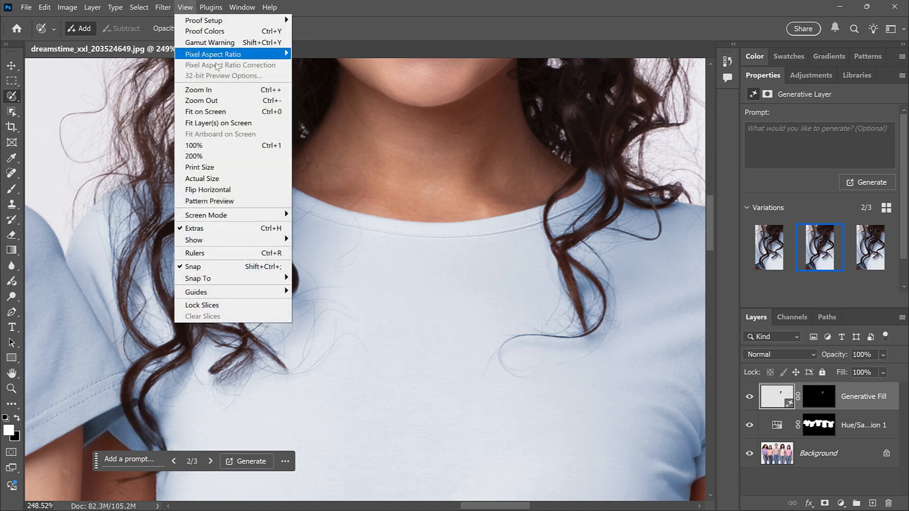
pyautogui.click(204, 111)
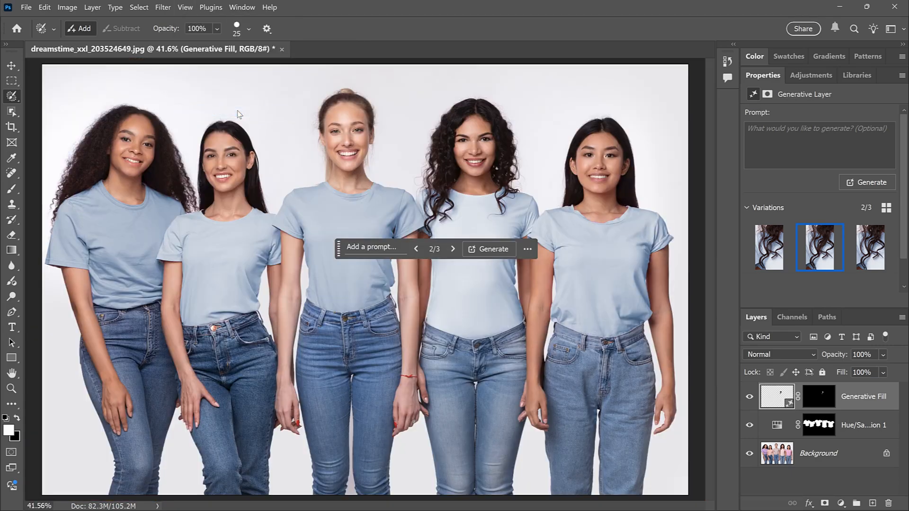
pyautogui.click(526, 249)
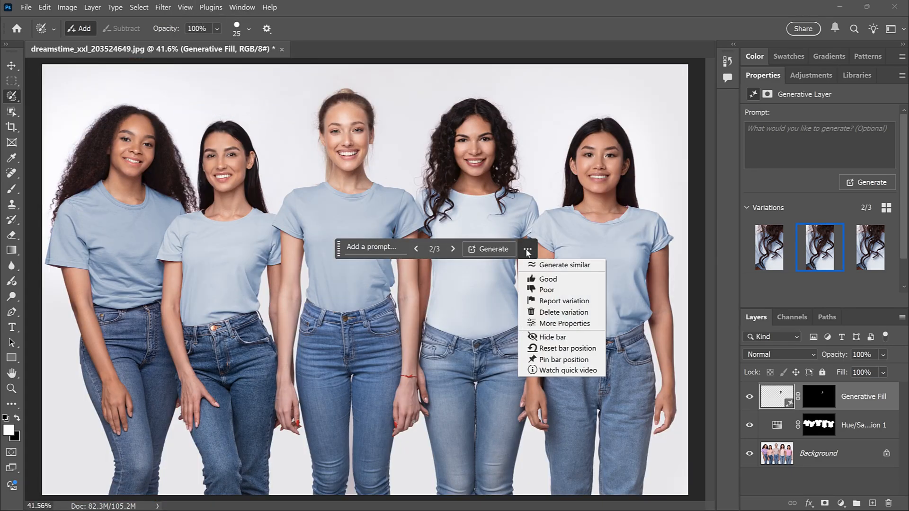